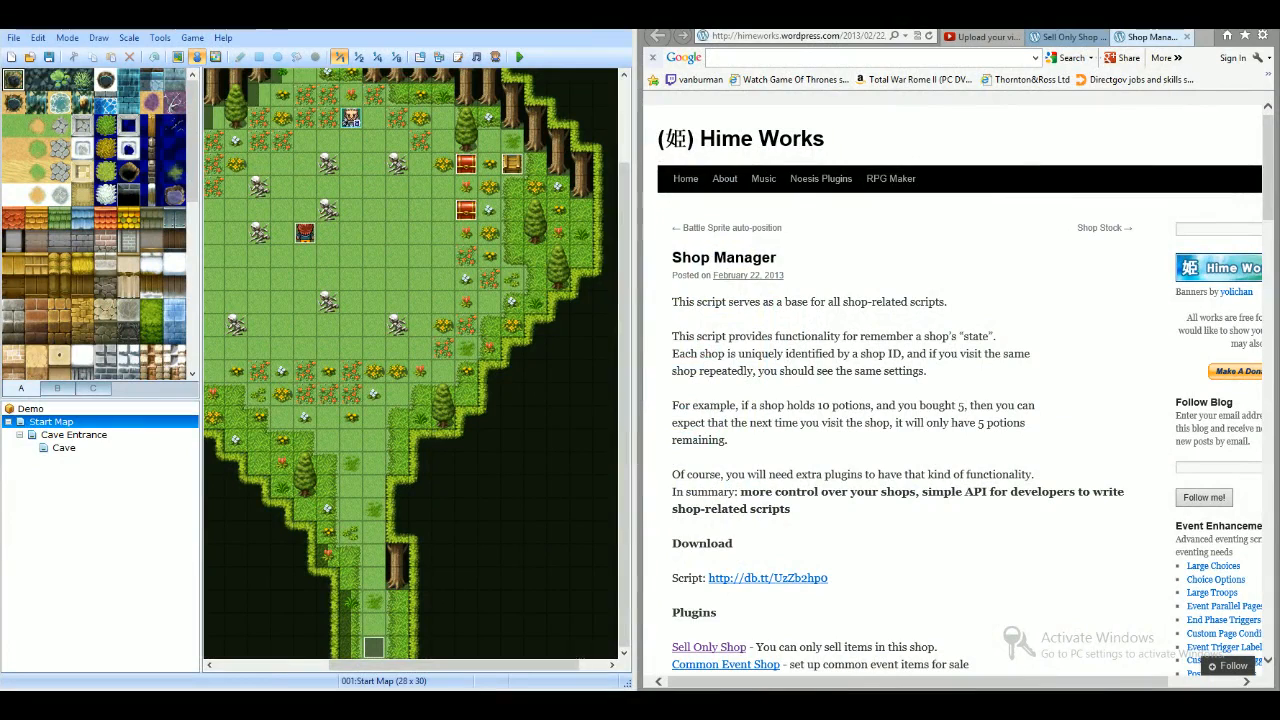
pyautogui.moveTo(948, 330)
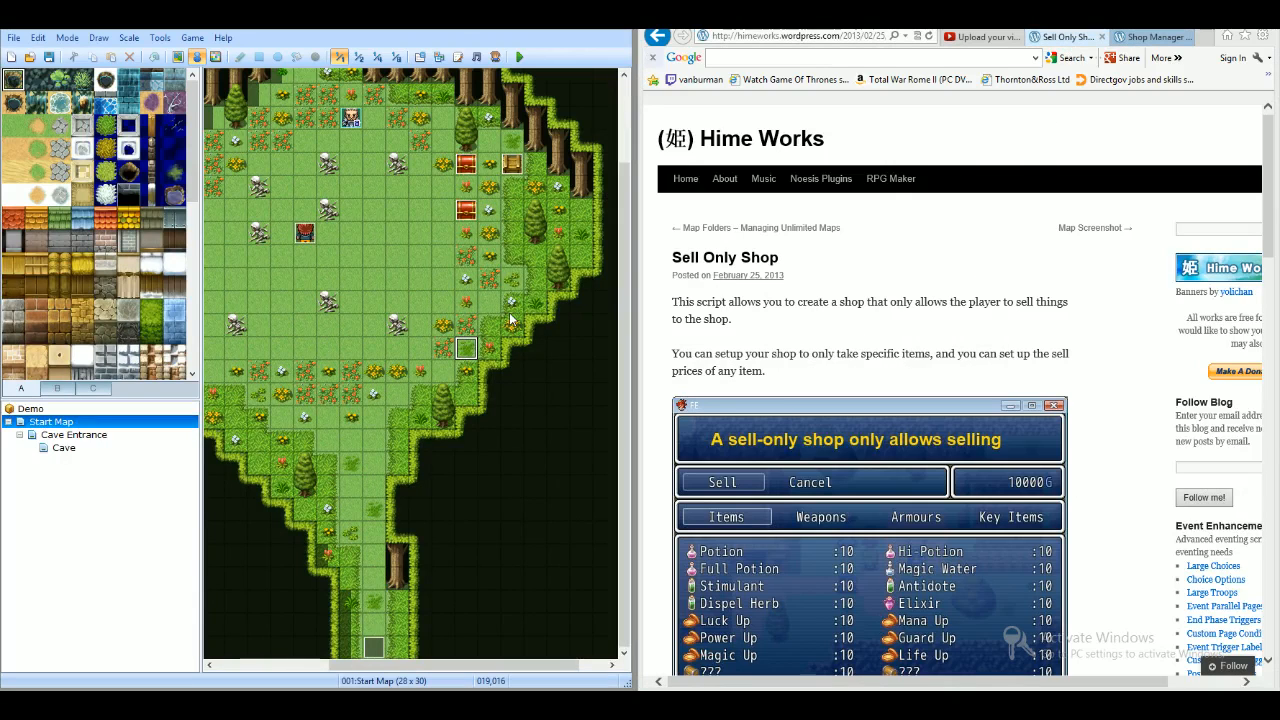
pyautogui.moveTo(544, 328)
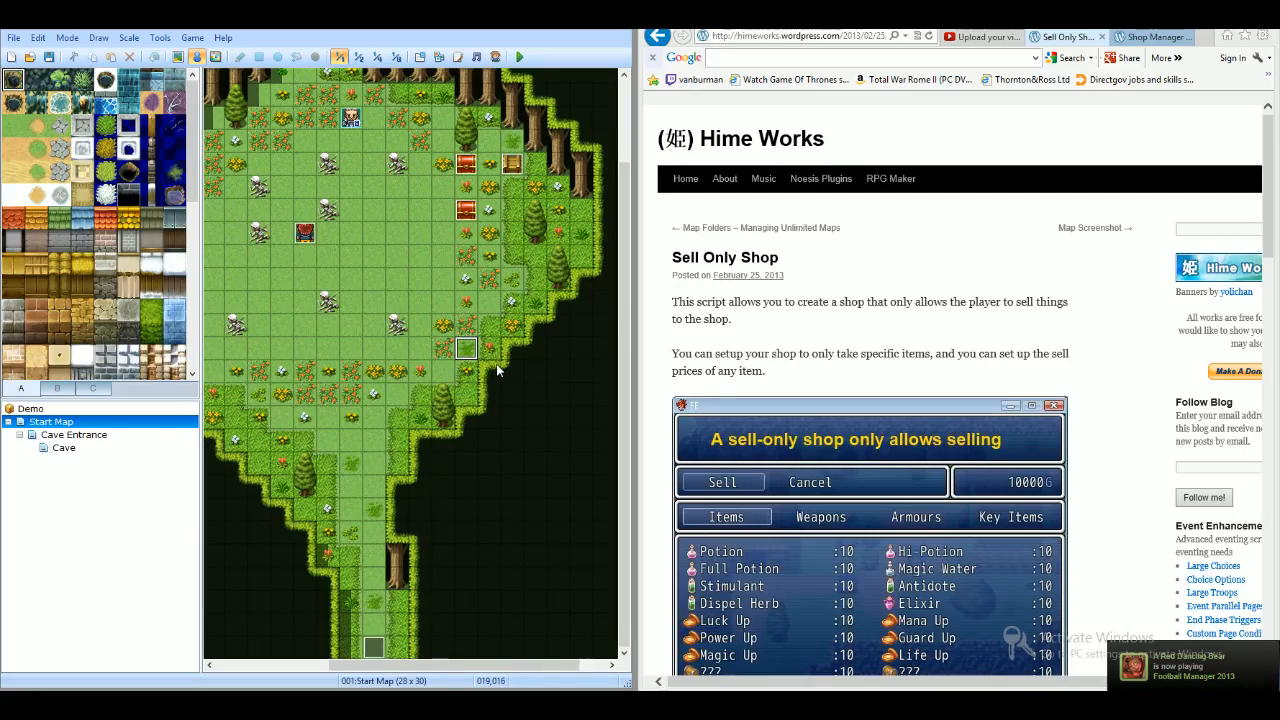
# Step: Copy the Shop Manager script from Dropbox and bring it into the game's script editor
pyautogui.scroll(-3)
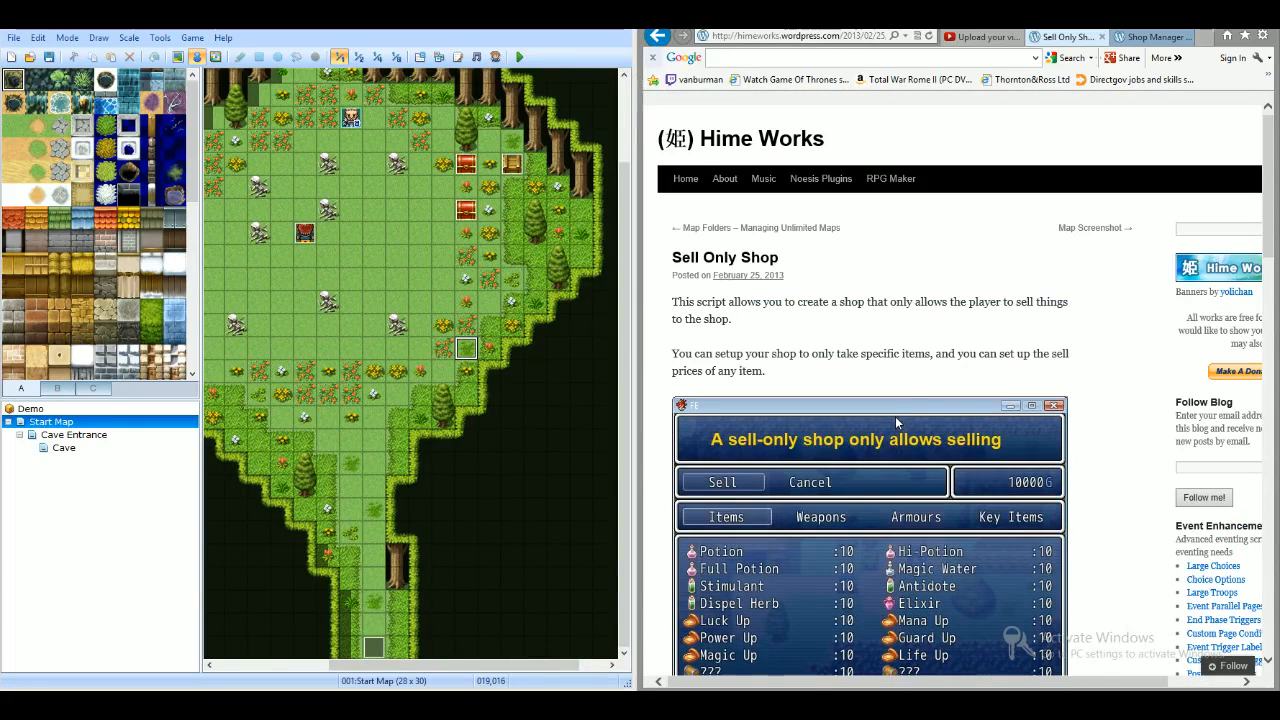
pyautogui.moveTo(888, 412)
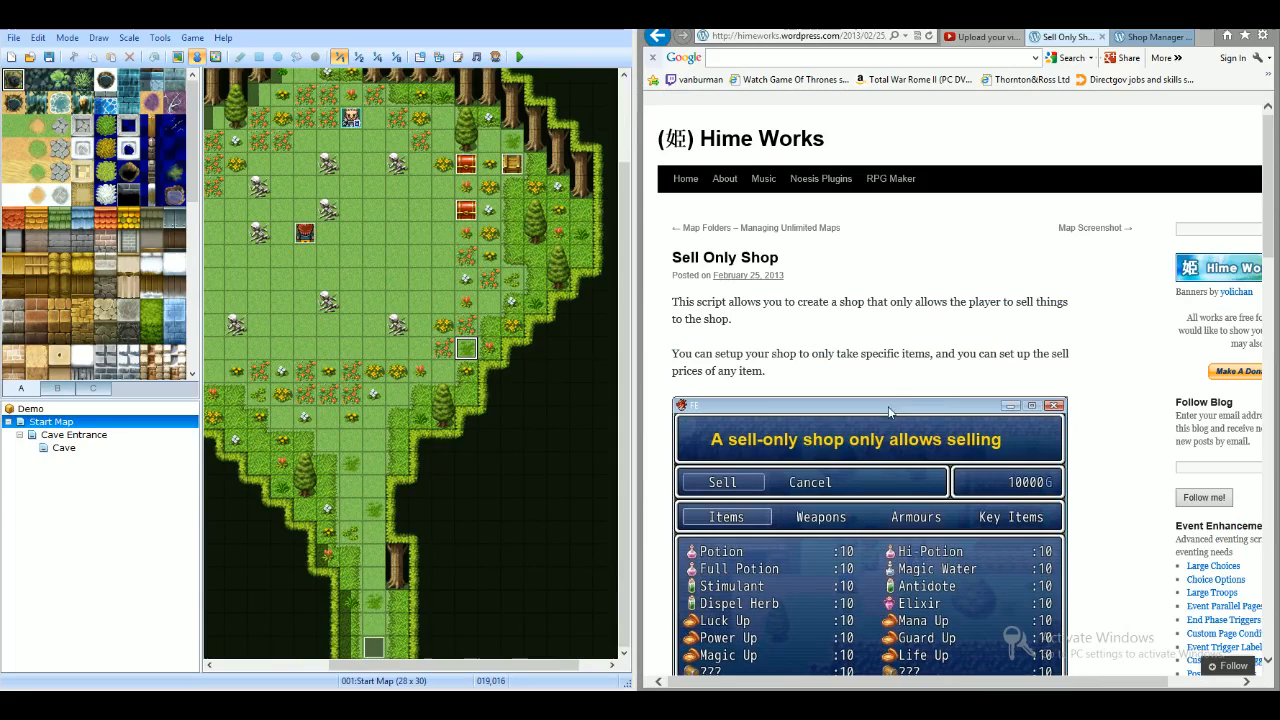
pyautogui.moveTo(278, 32)
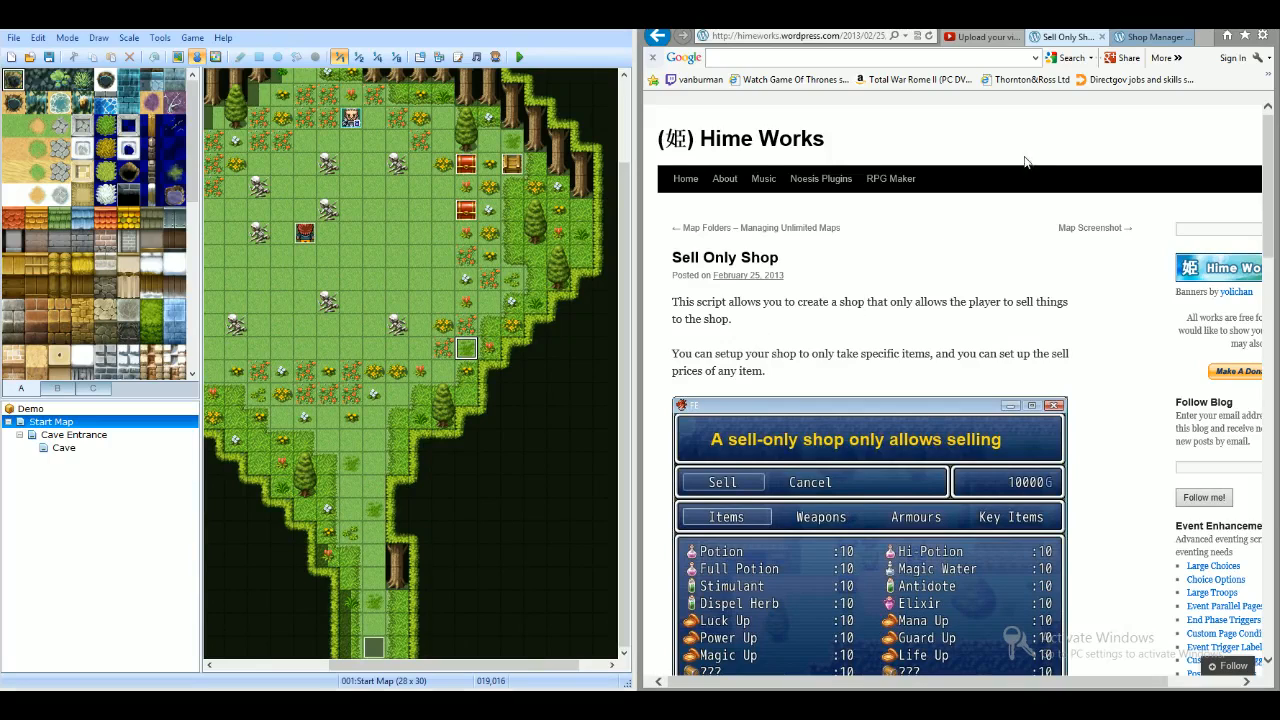
pyautogui.moveTo(836, 428)
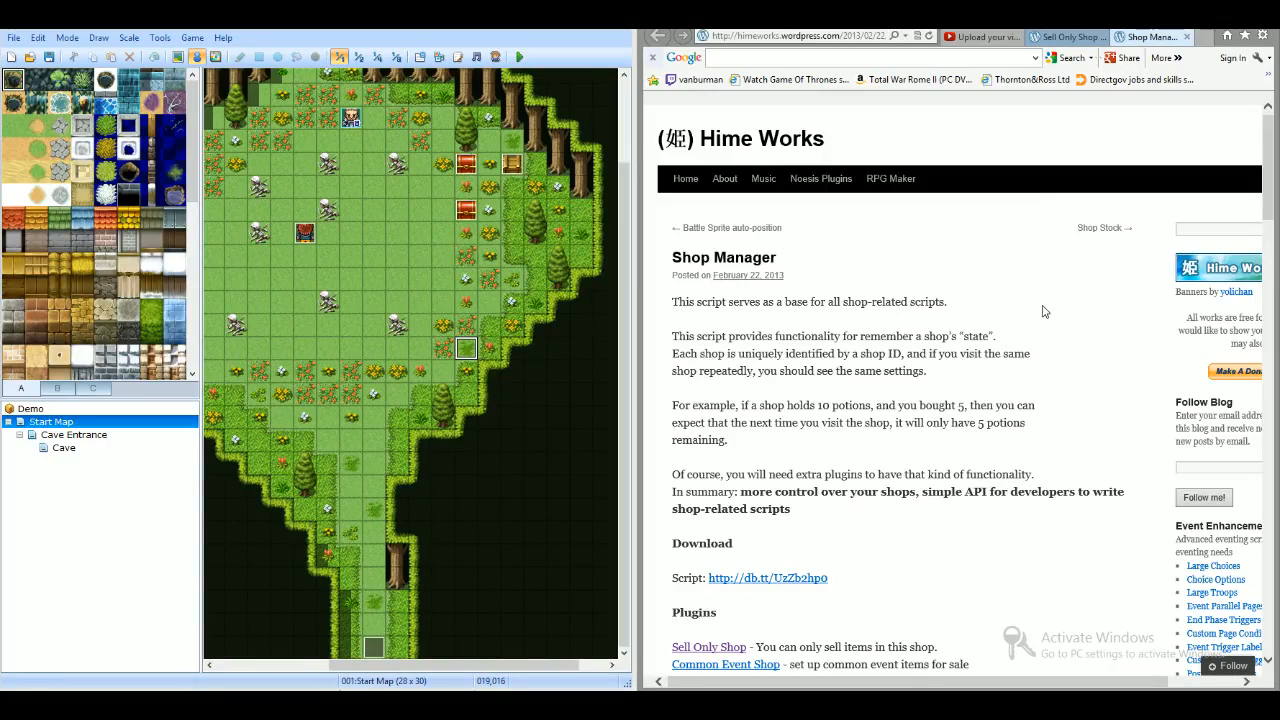
pyautogui.moveTo(1068, 308)
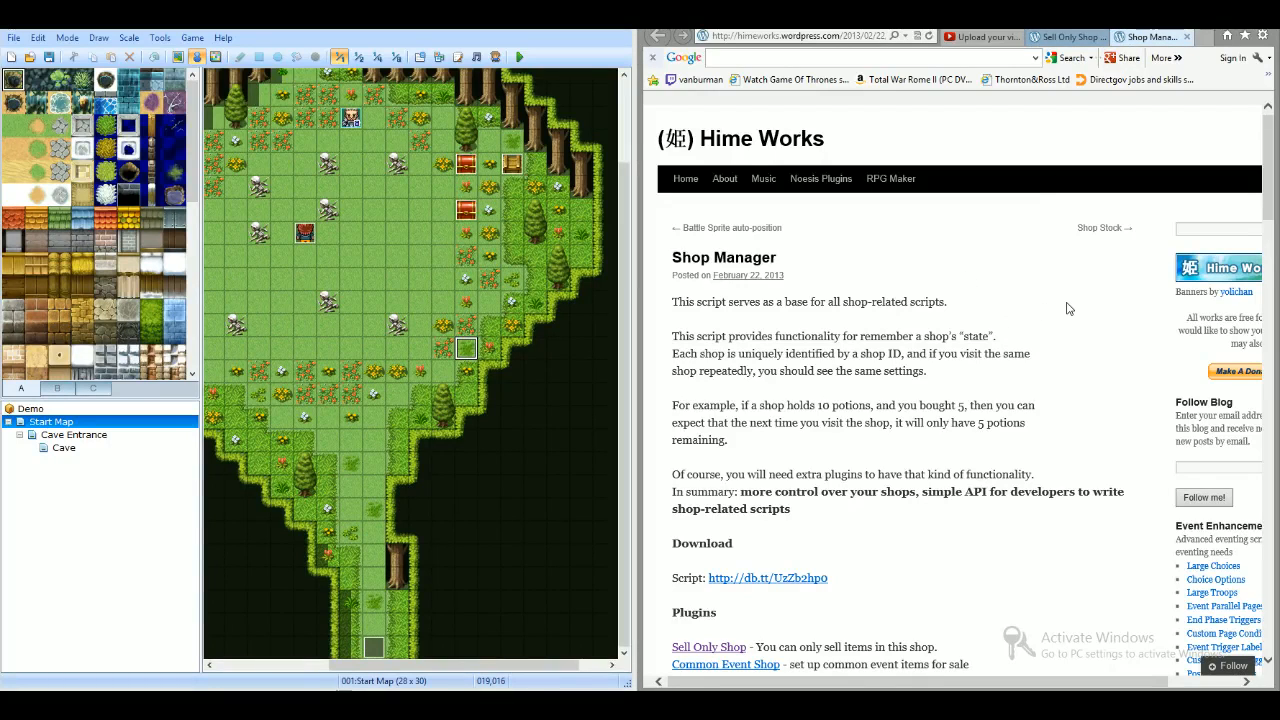
pyautogui.moveTo(1052, 290)
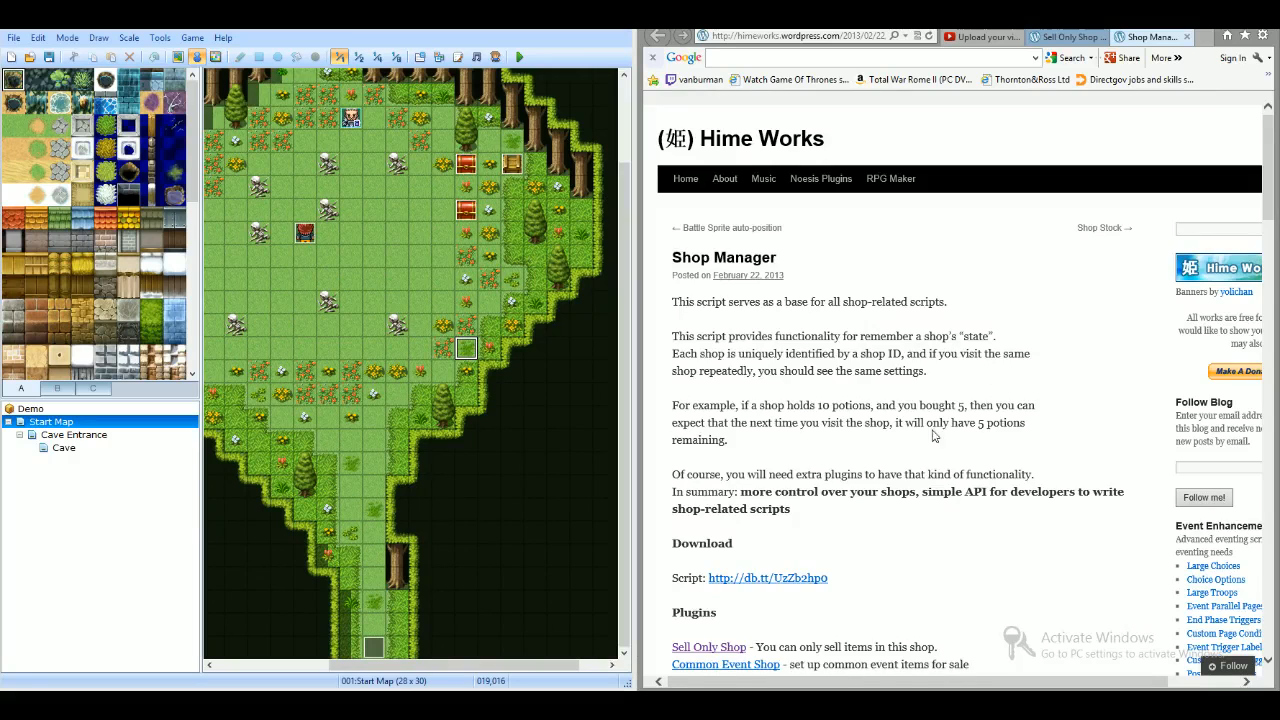
pyautogui.scroll(-3)
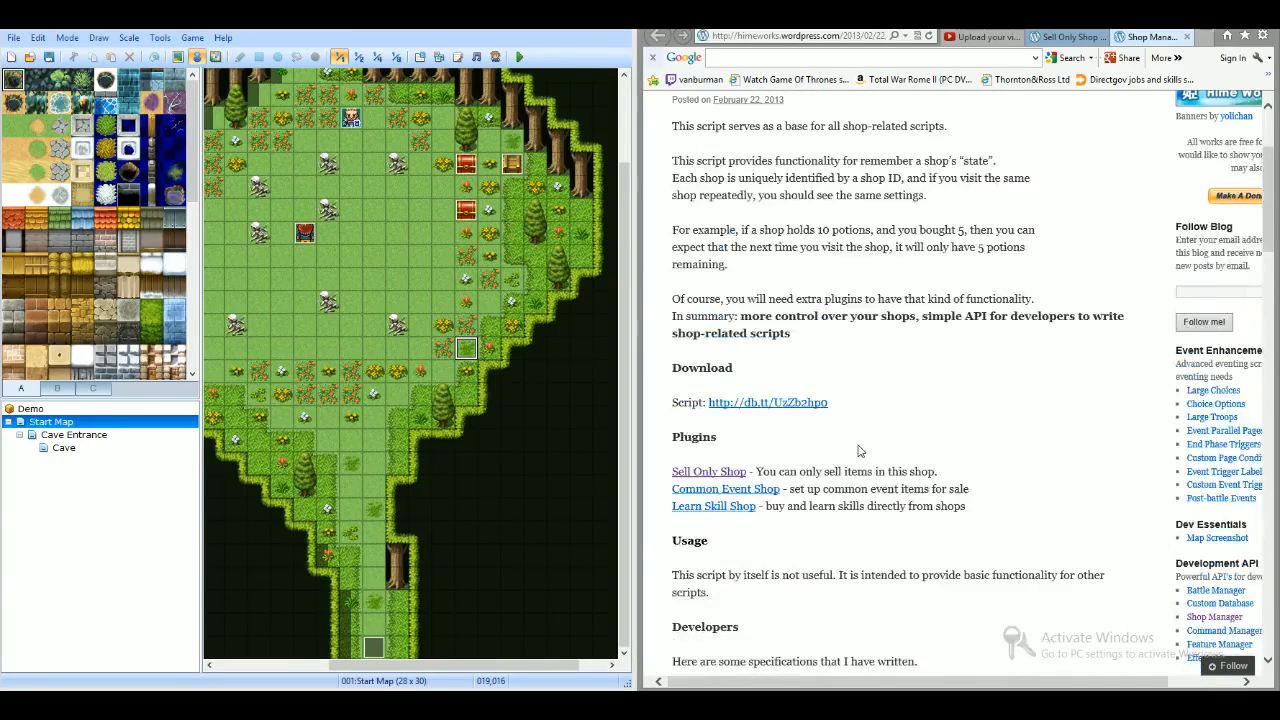
pyautogui.moveTo(768, 402)
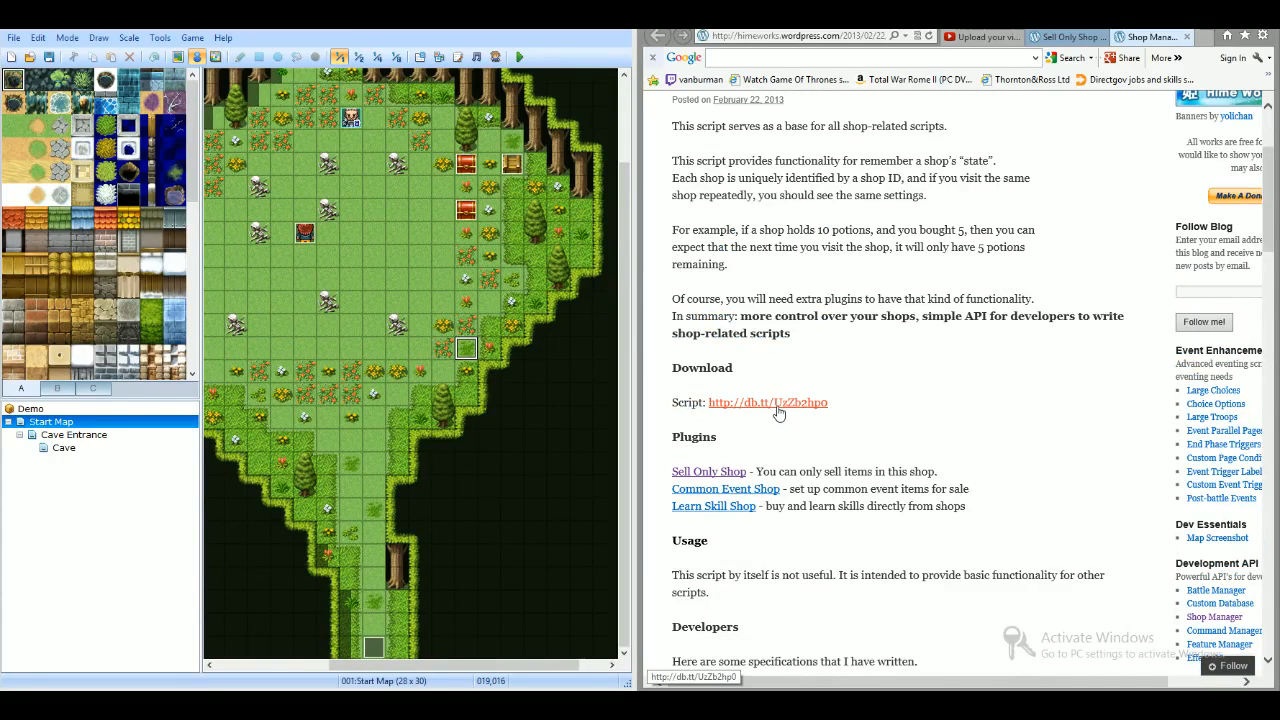
pyautogui.click(768, 402)
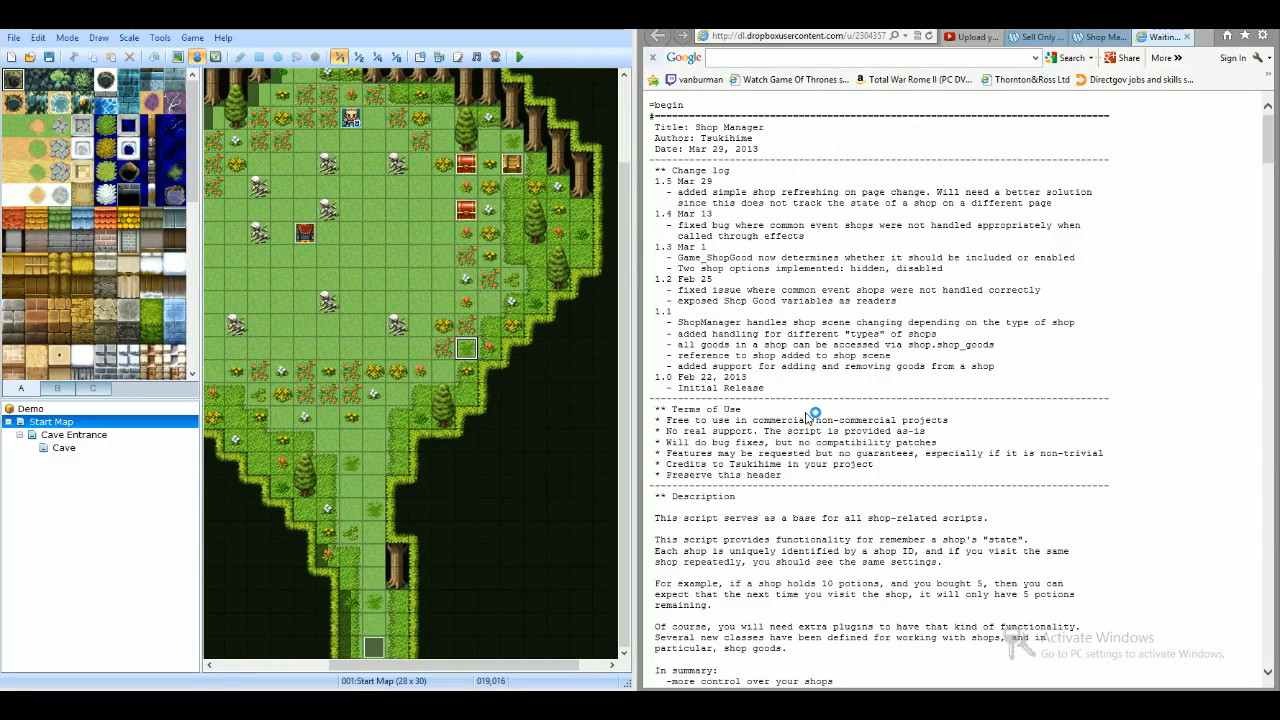
pyautogui.moveTo(880, 476)
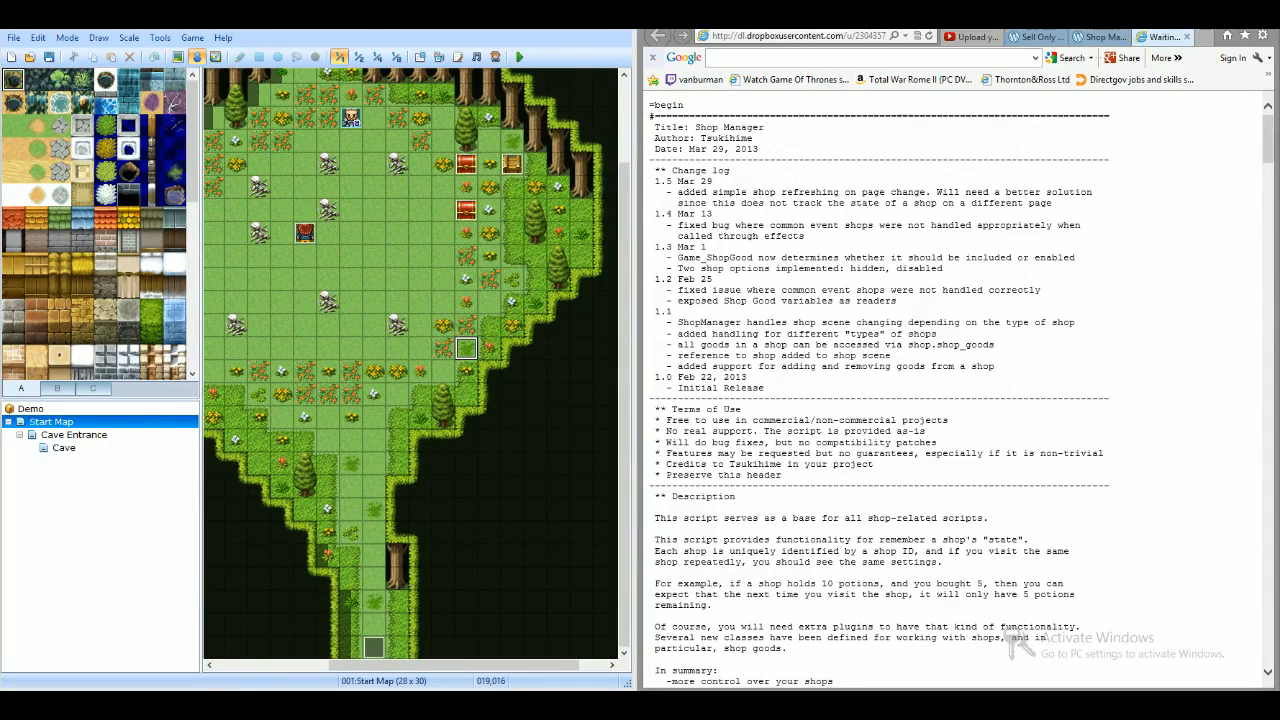
pyautogui.press('ctrl+a')
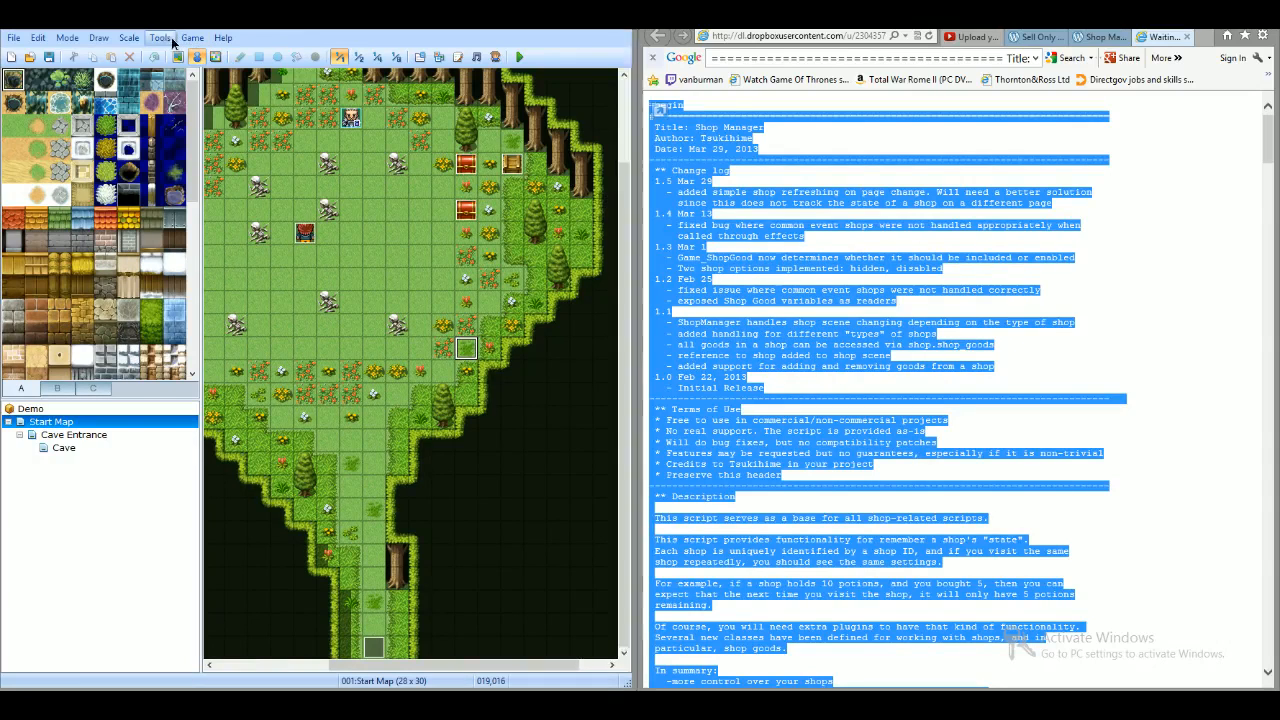
pyautogui.click(160, 36)
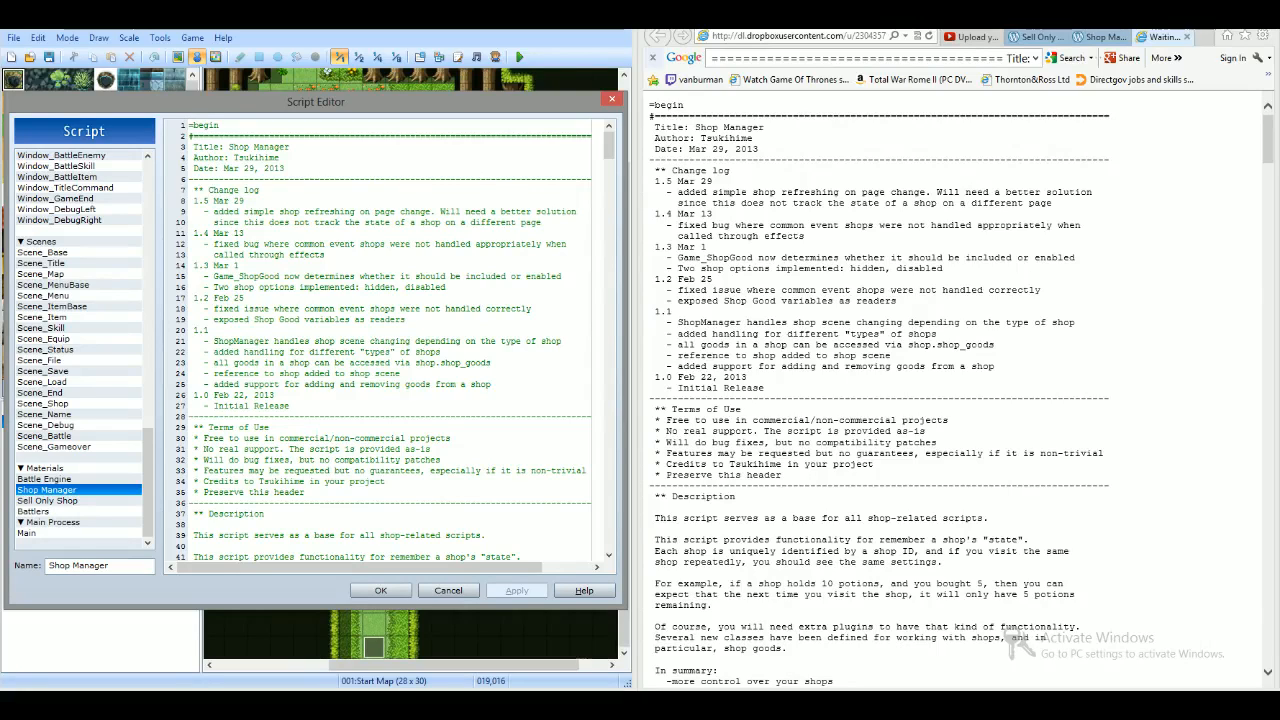
# Step: Copy the Sell Only Shop script text from its Dropbox page
pyautogui.click(190, 124)
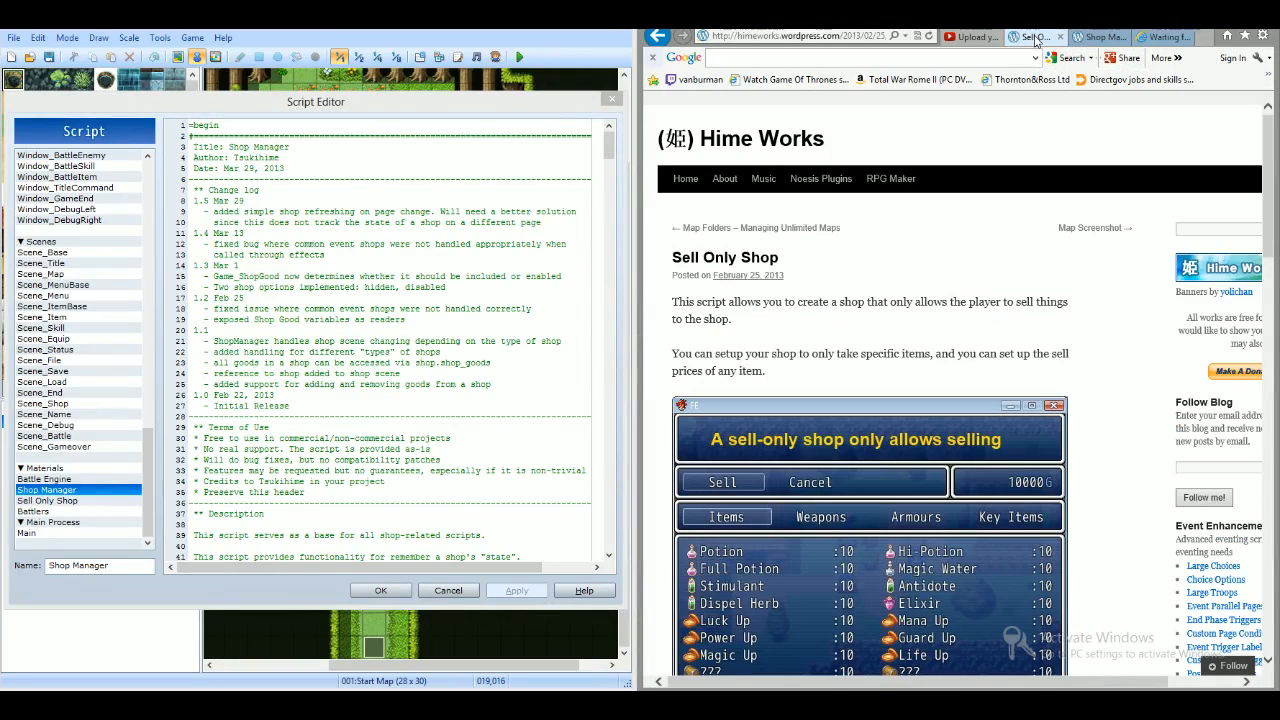
pyautogui.scroll(-3)
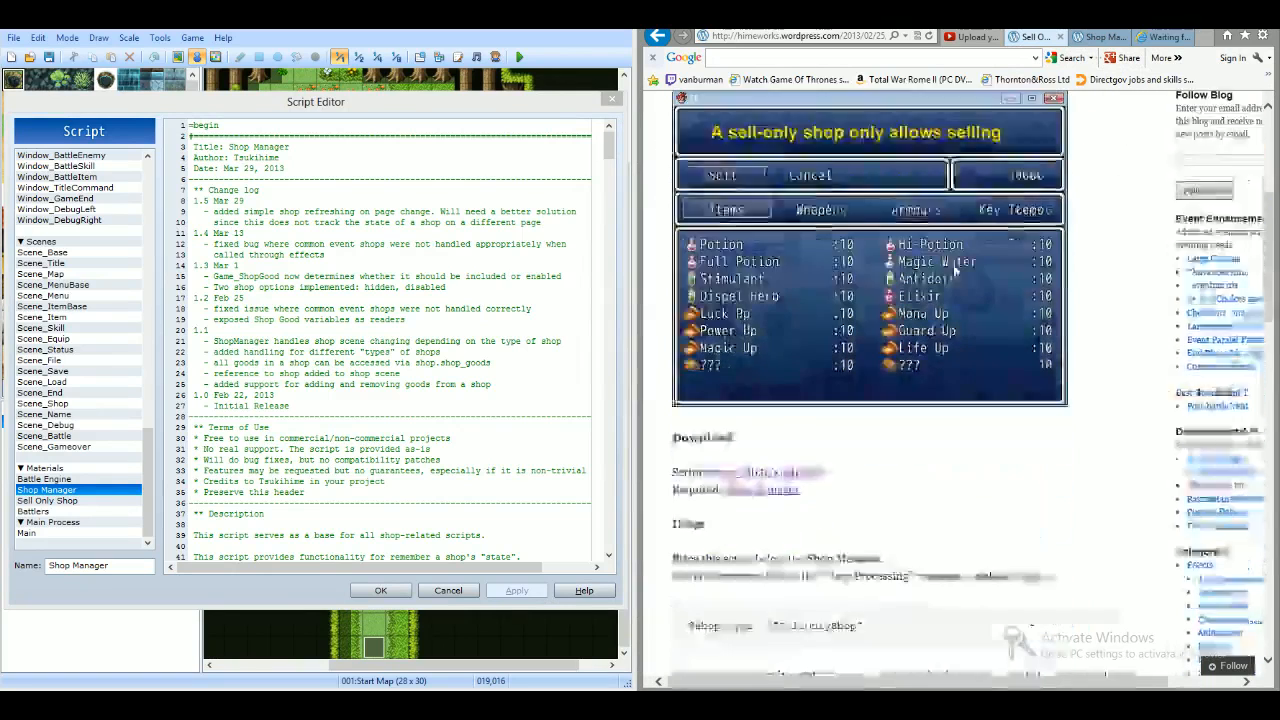
pyautogui.scroll(-3)
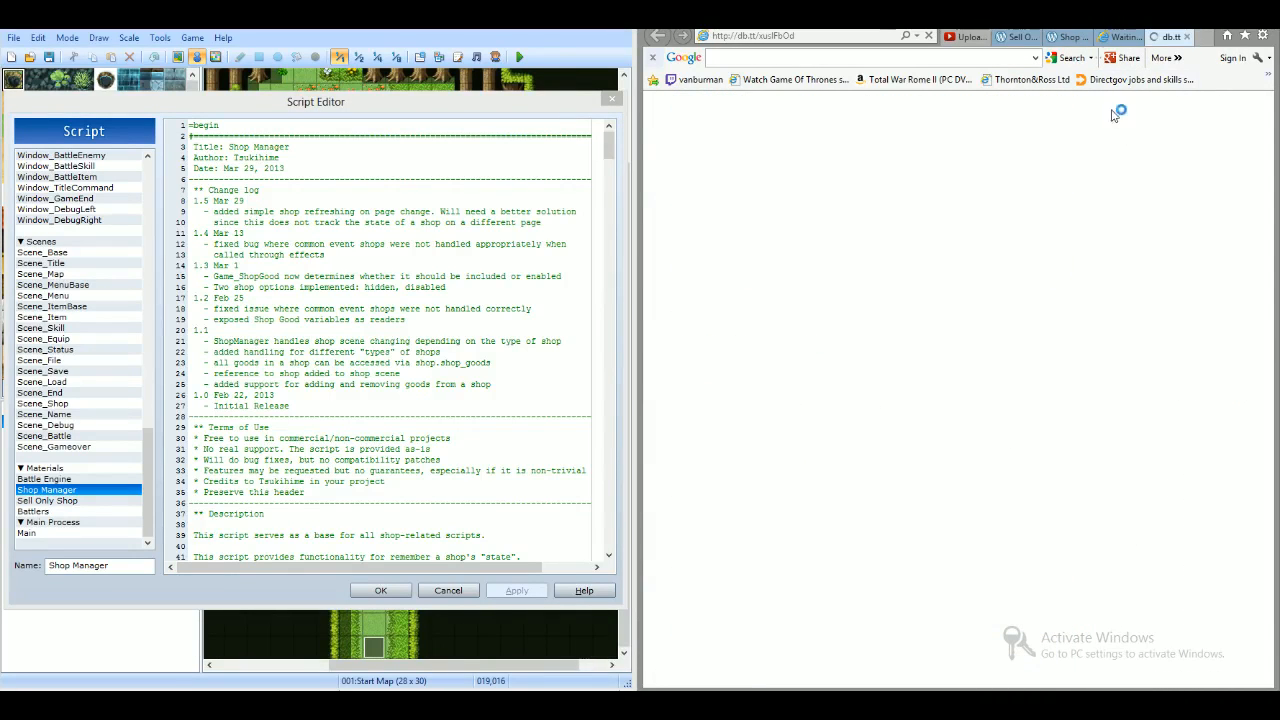
pyautogui.moveTo(818, 180)
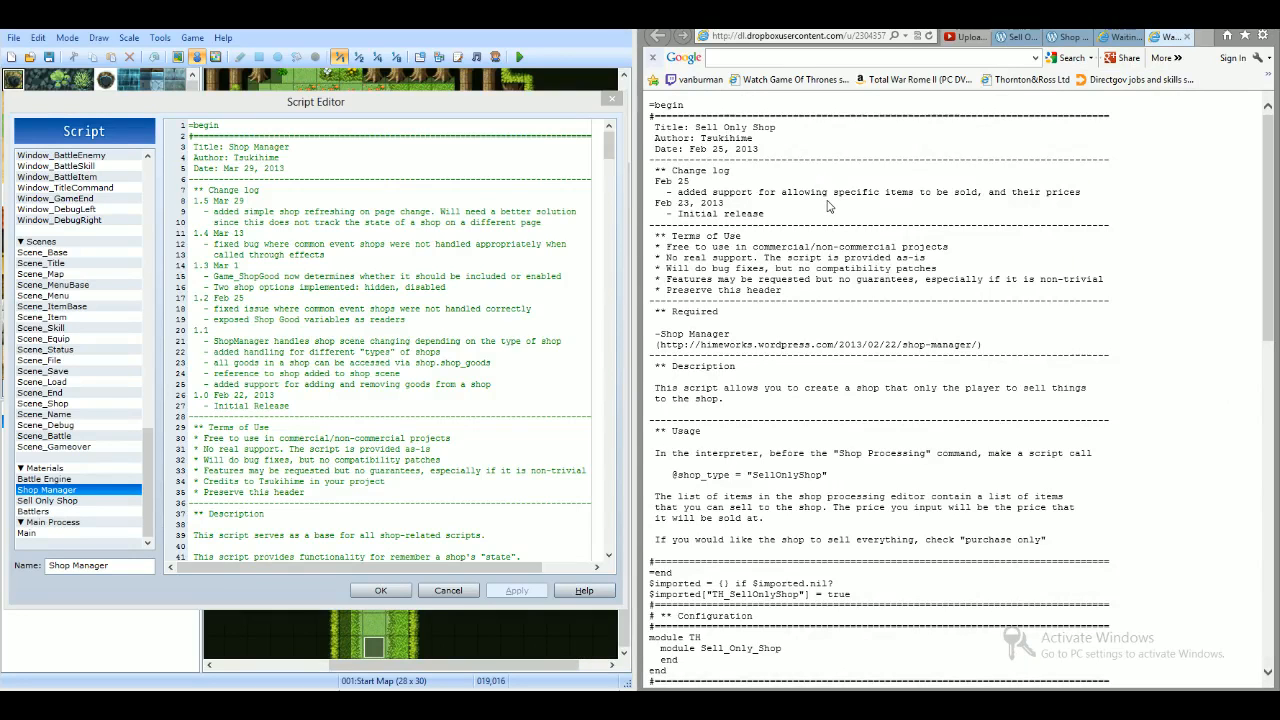
# Step: Insert a Sell Only Shop entry below Shop Manager with the pasted code and save the scripts
pyautogui.rightClick(76, 488)
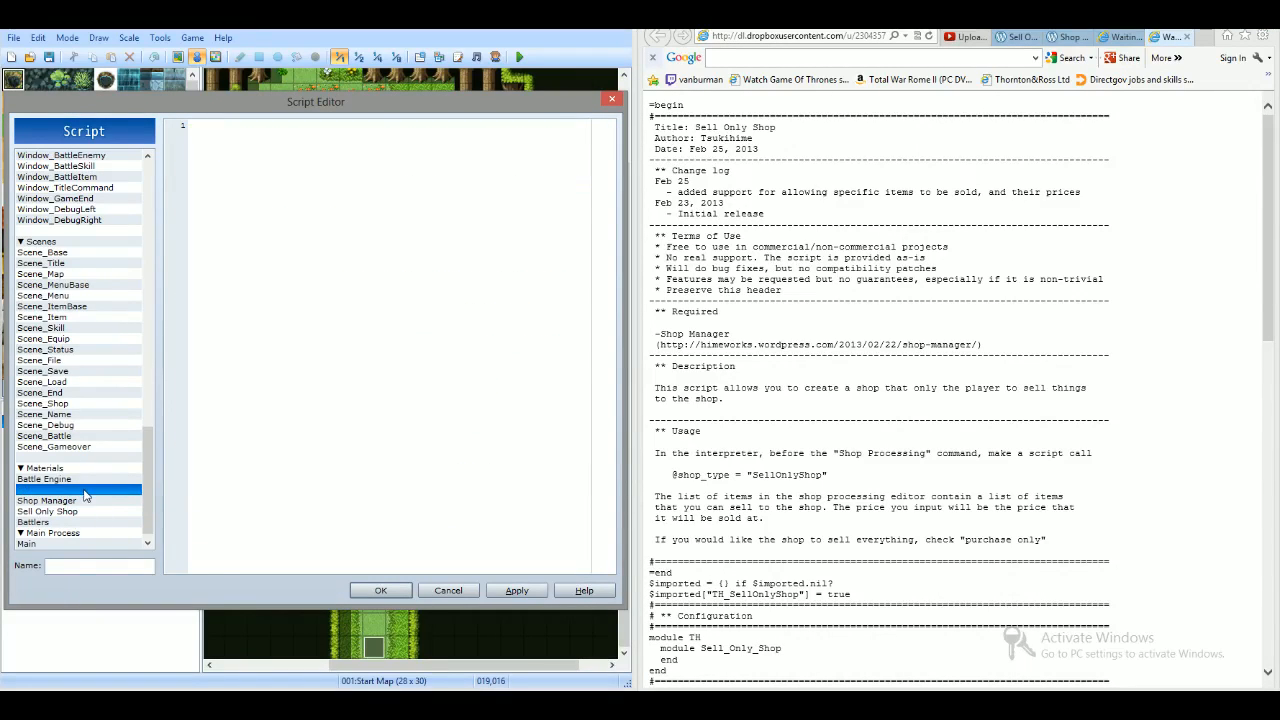
pyautogui.click(48, 488)
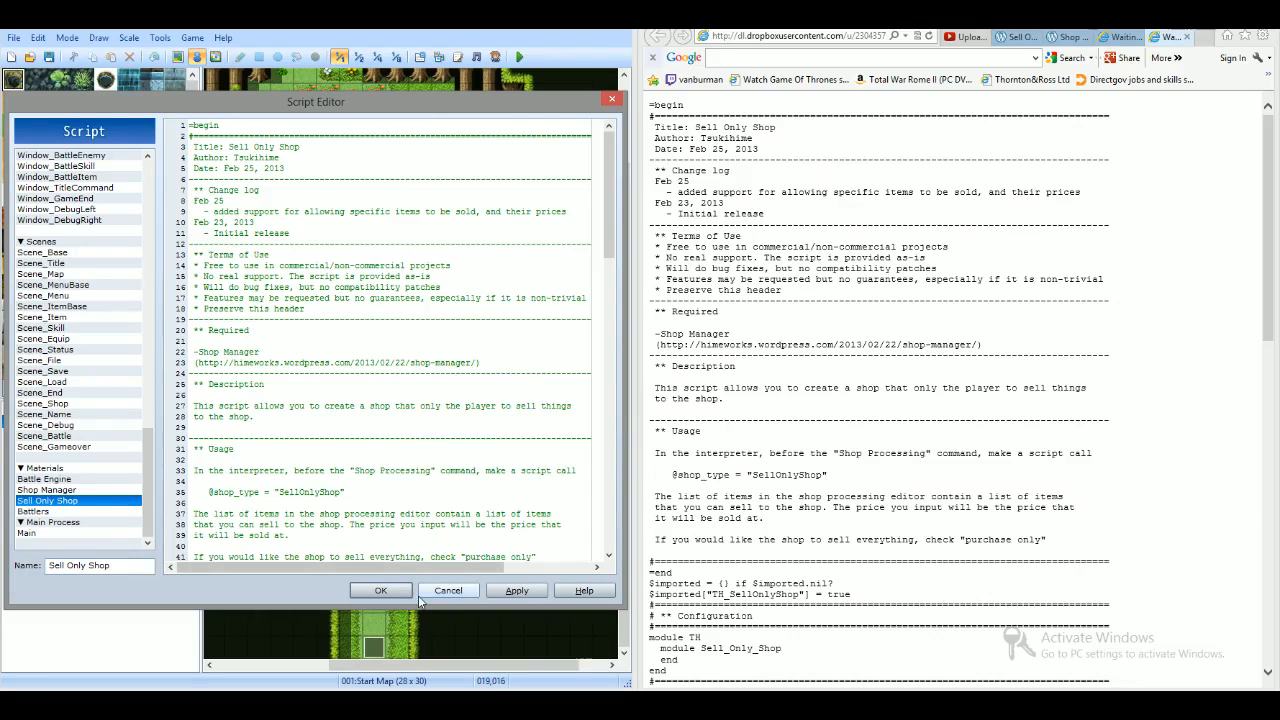
pyautogui.click(448, 590)
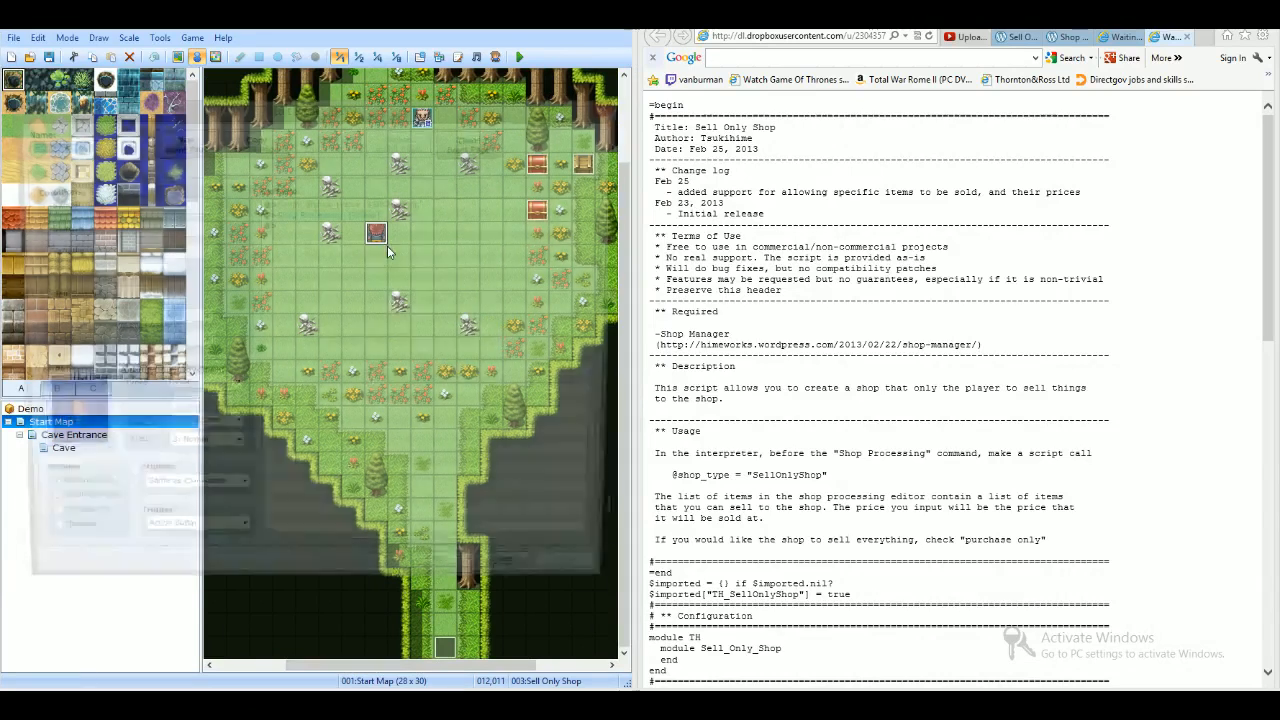
# Step: Name the shopkeeper event Sell Only Shop and review its Shop Processing goods (Potion at 500)
pyautogui.doubleClick(376, 232)
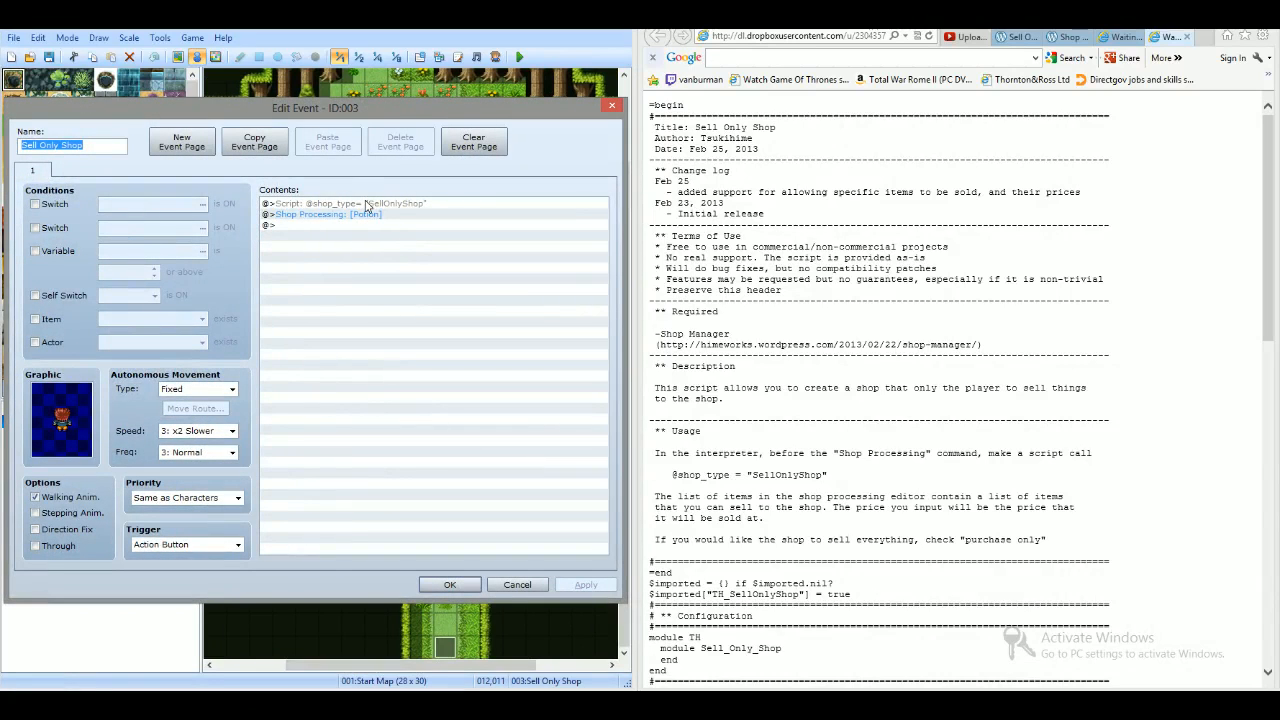
pyautogui.click(350, 204)
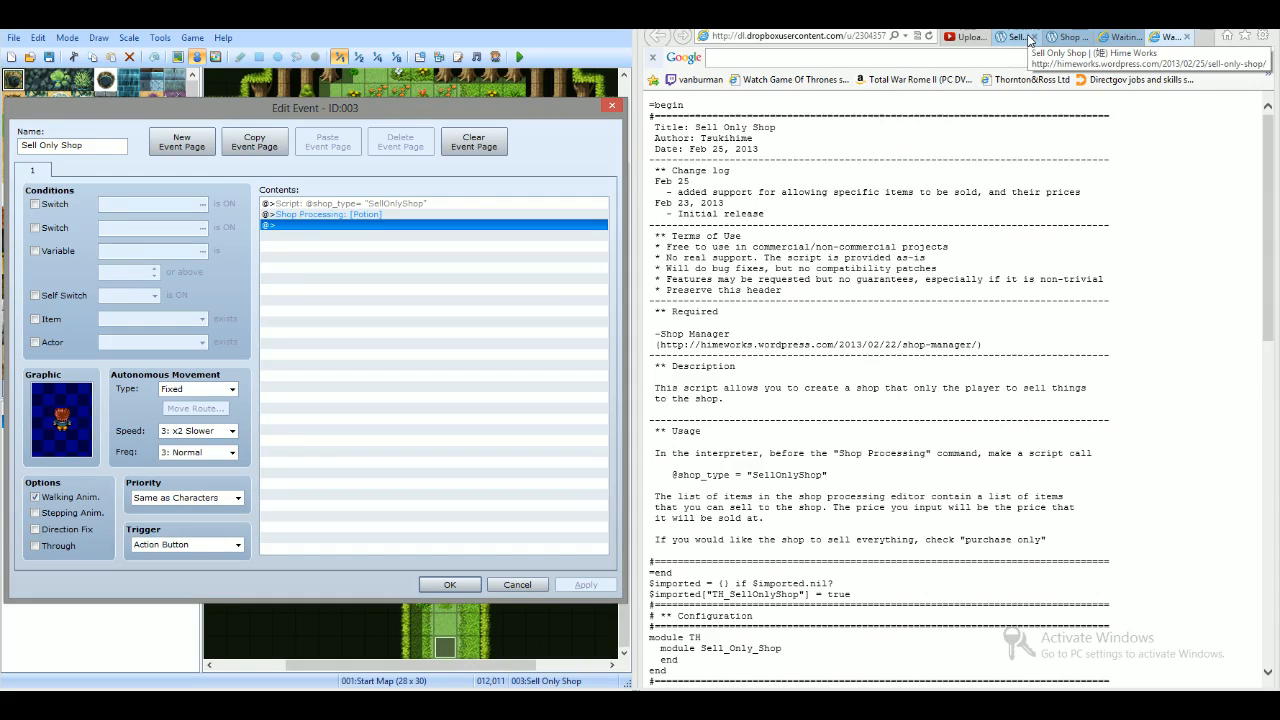
pyautogui.click(1016, 36)
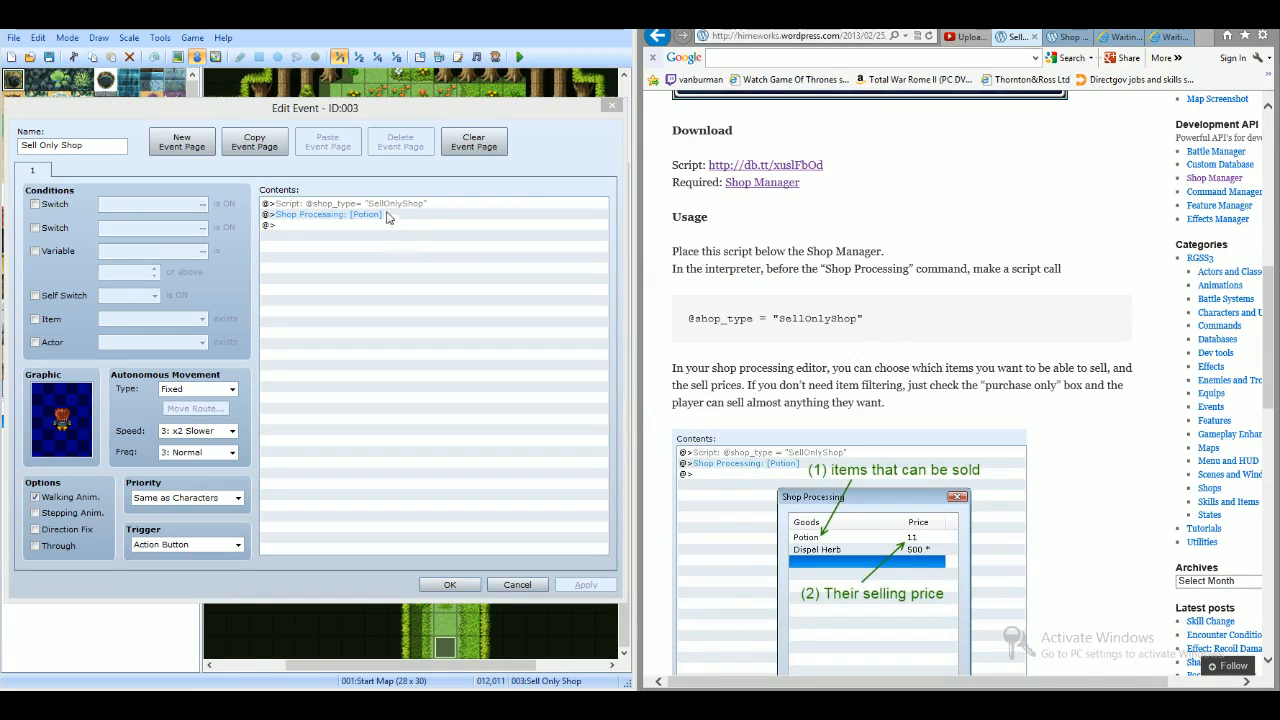
pyautogui.click(328, 214)
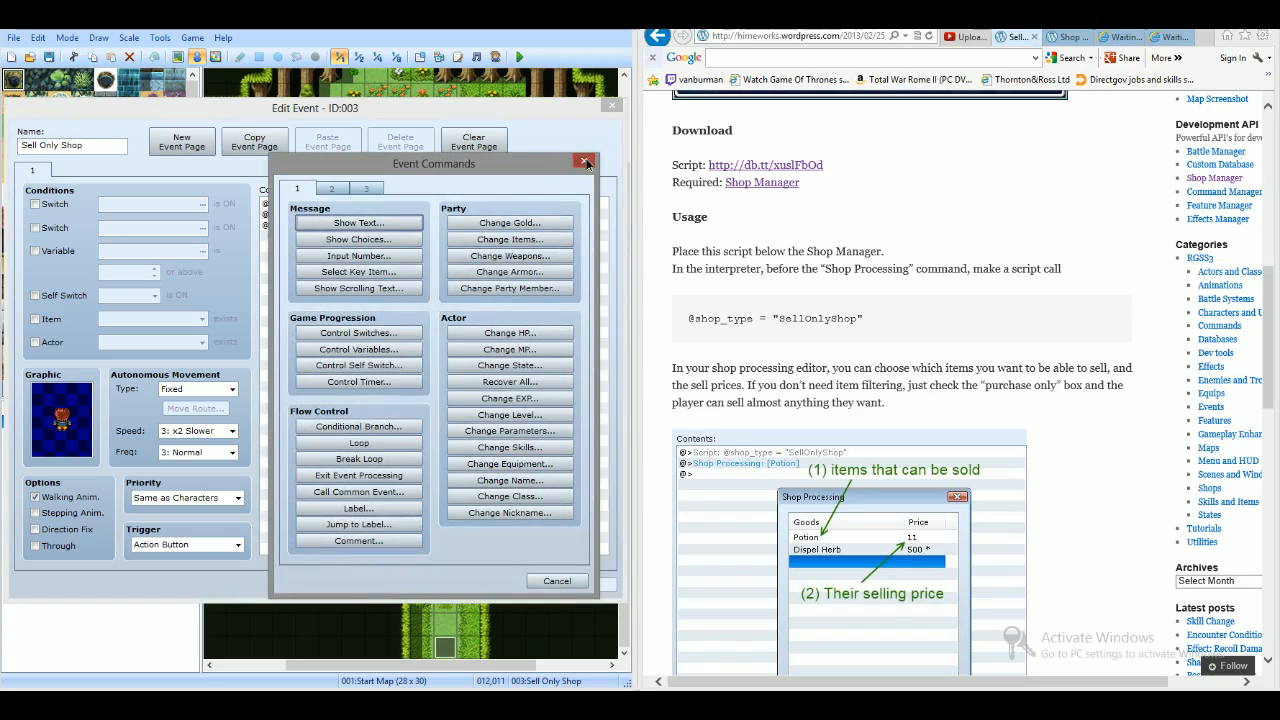
pyautogui.click(584, 160)
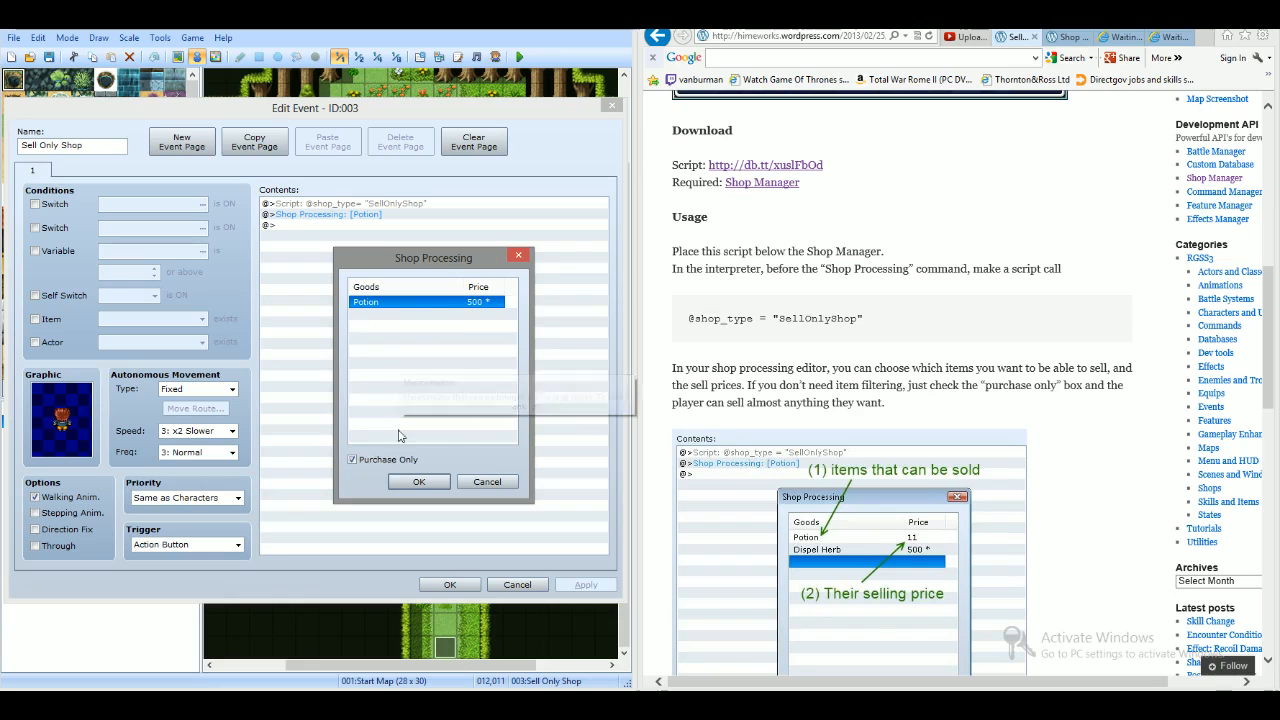
pyautogui.moveTo(484, 304)
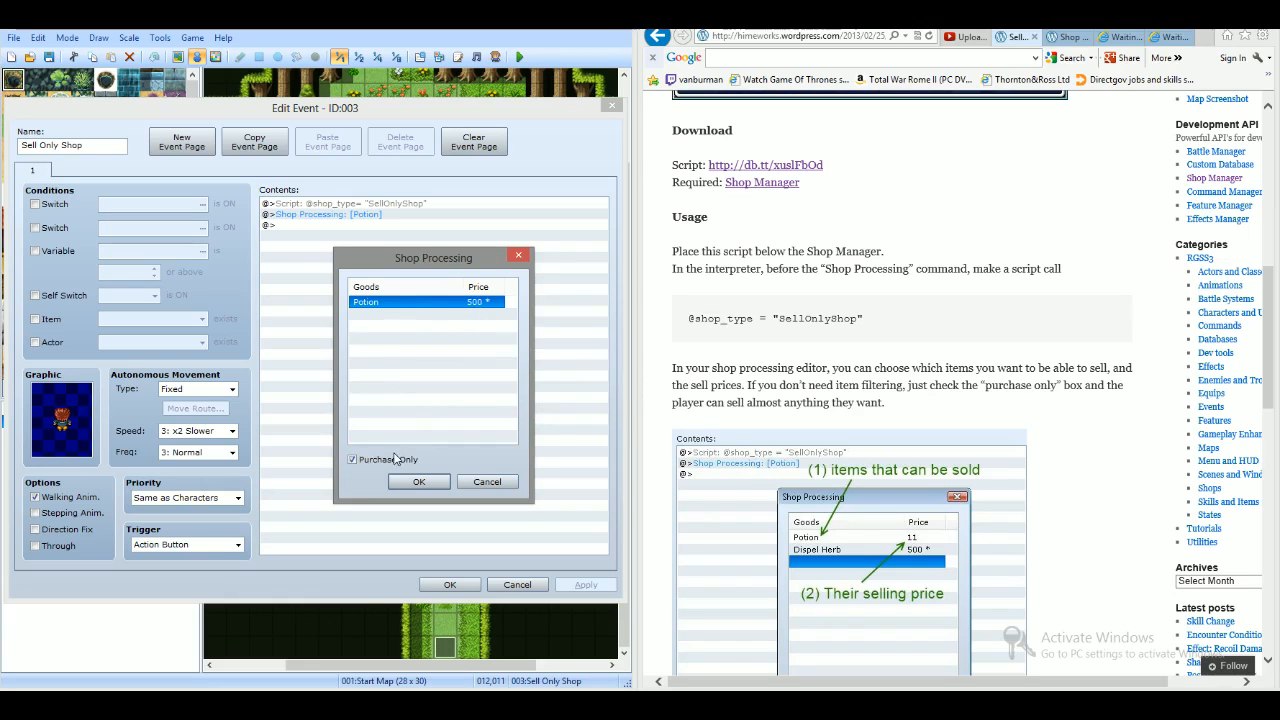
pyautogui.moveTo(388, 458)
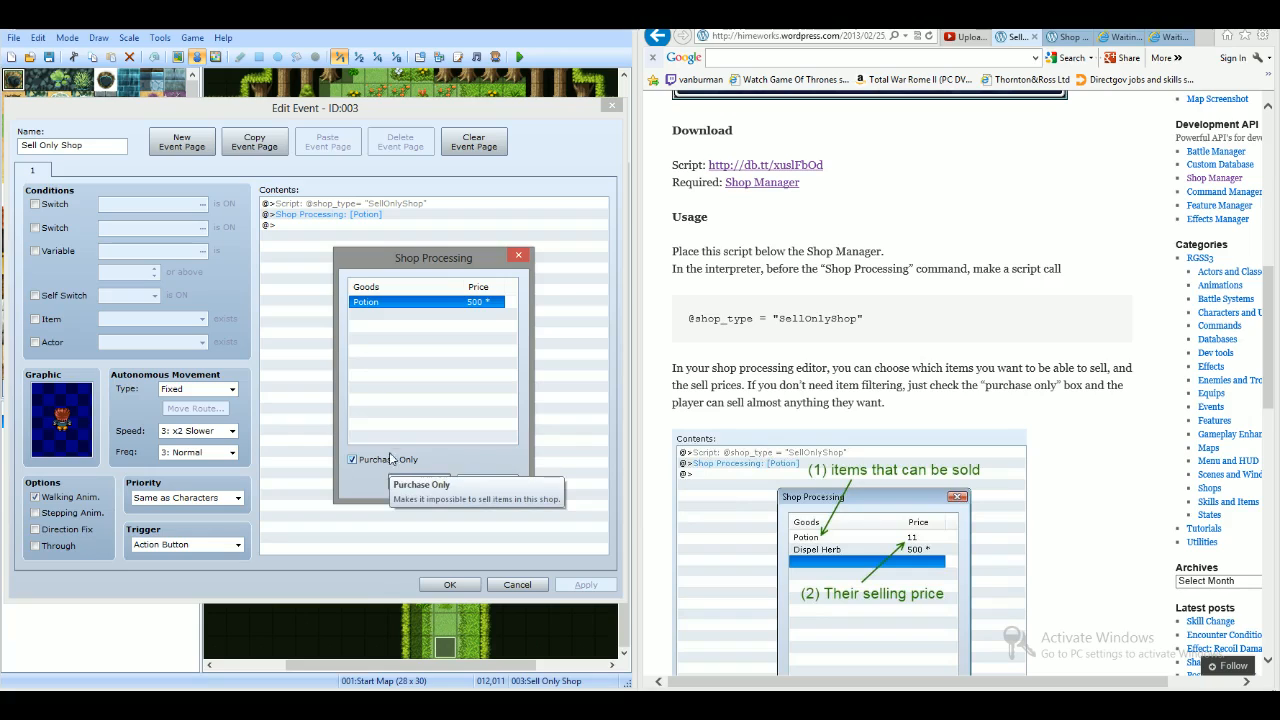
pyautogui.moveTo(404, 442)
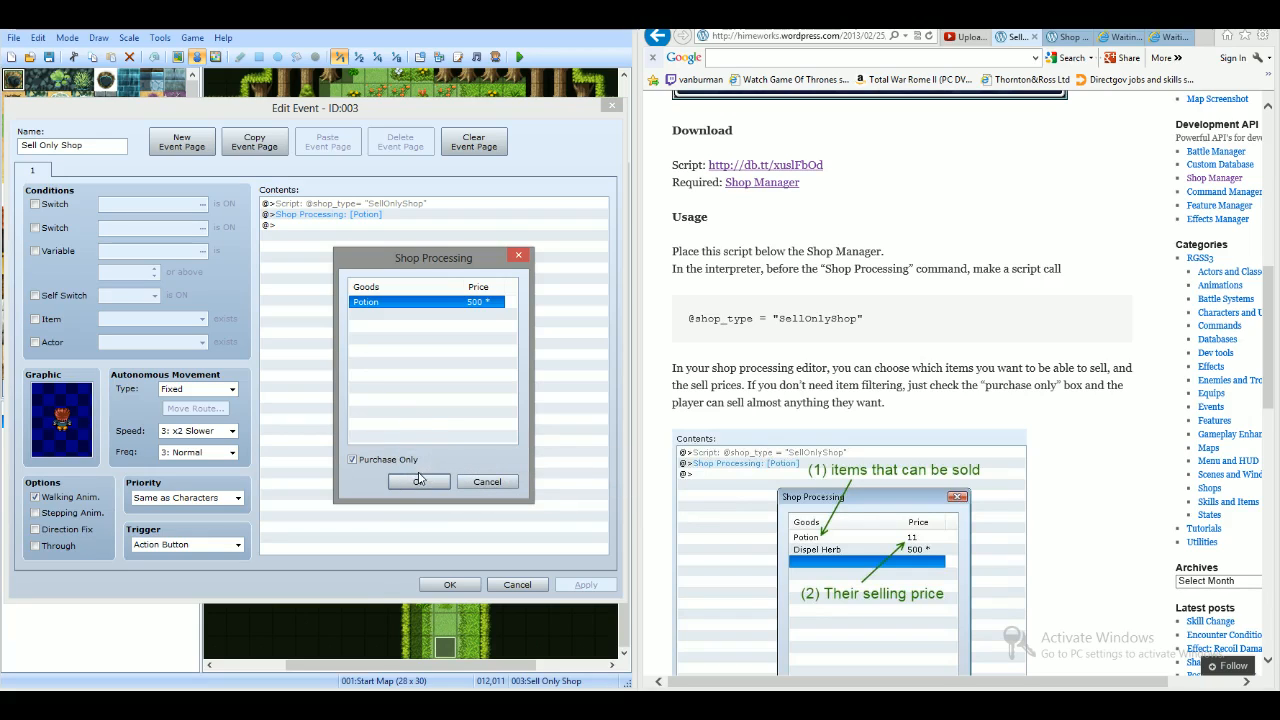
# Step: Confirm the shop goods, save the shopkeeper event and close the chest events back to the map
pyautogui.click(420, 480)
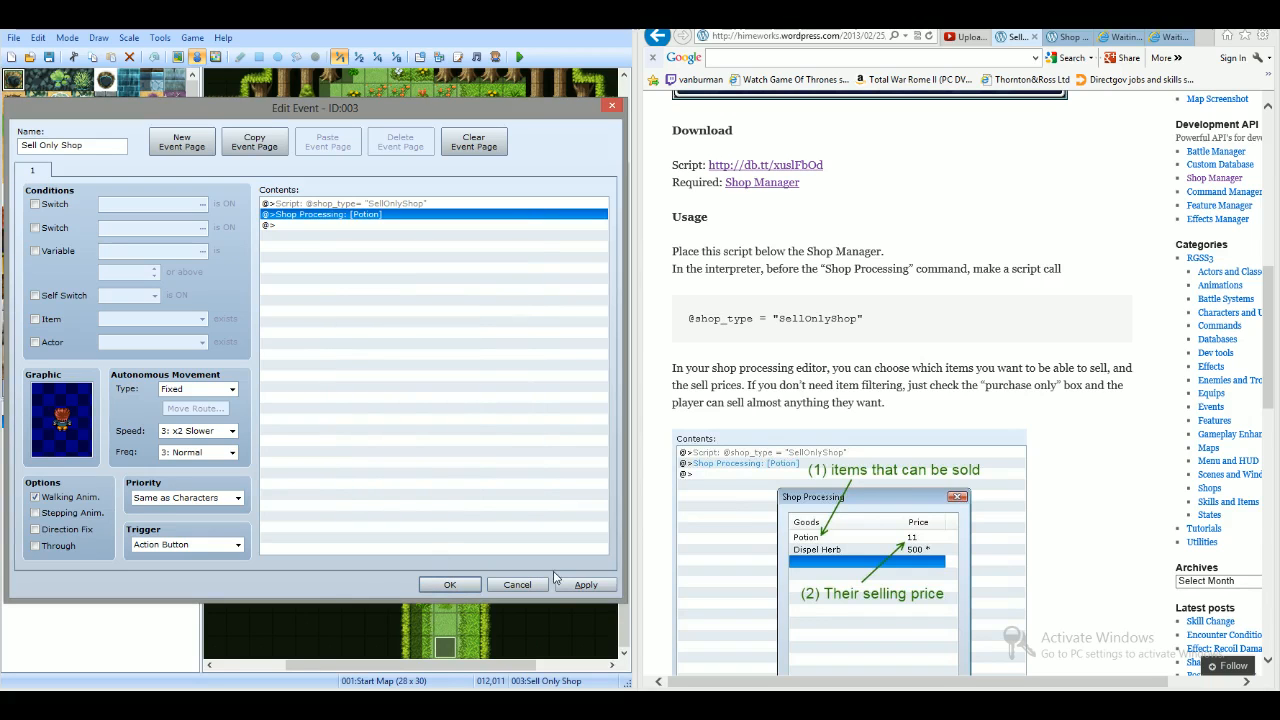
pyautogui.click(448, 584)
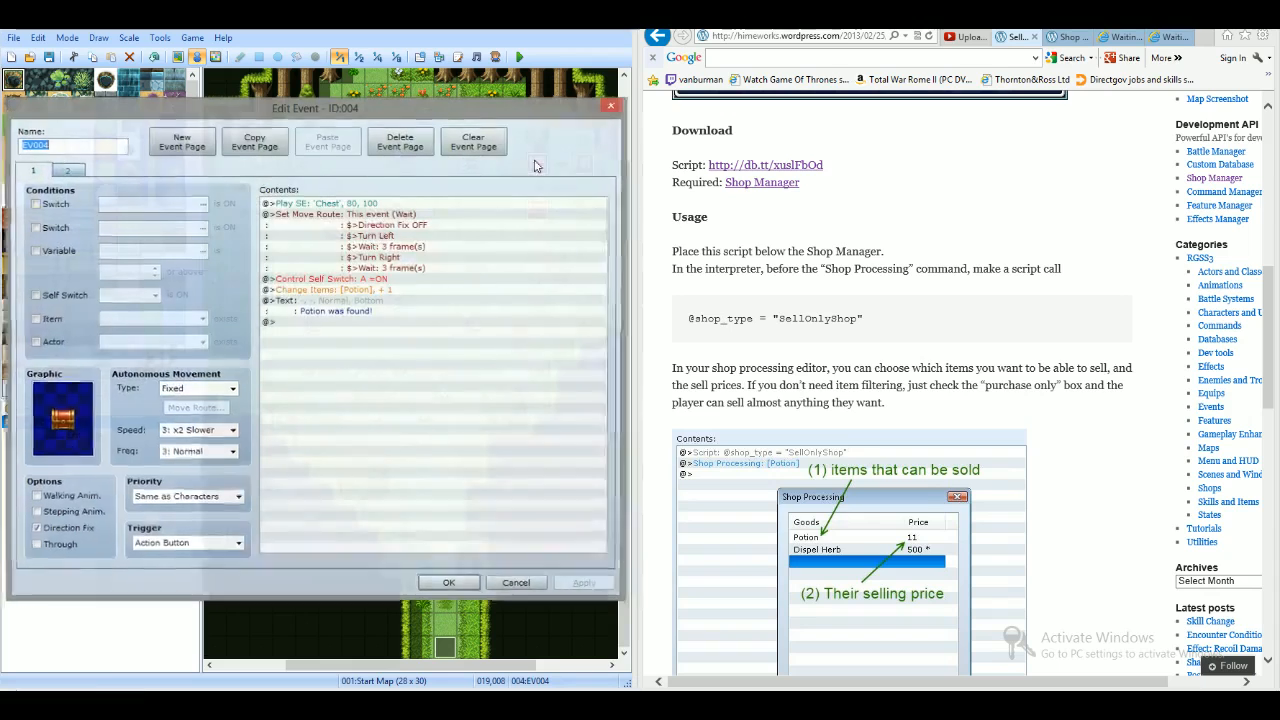
pyautogui.click(514, 582)
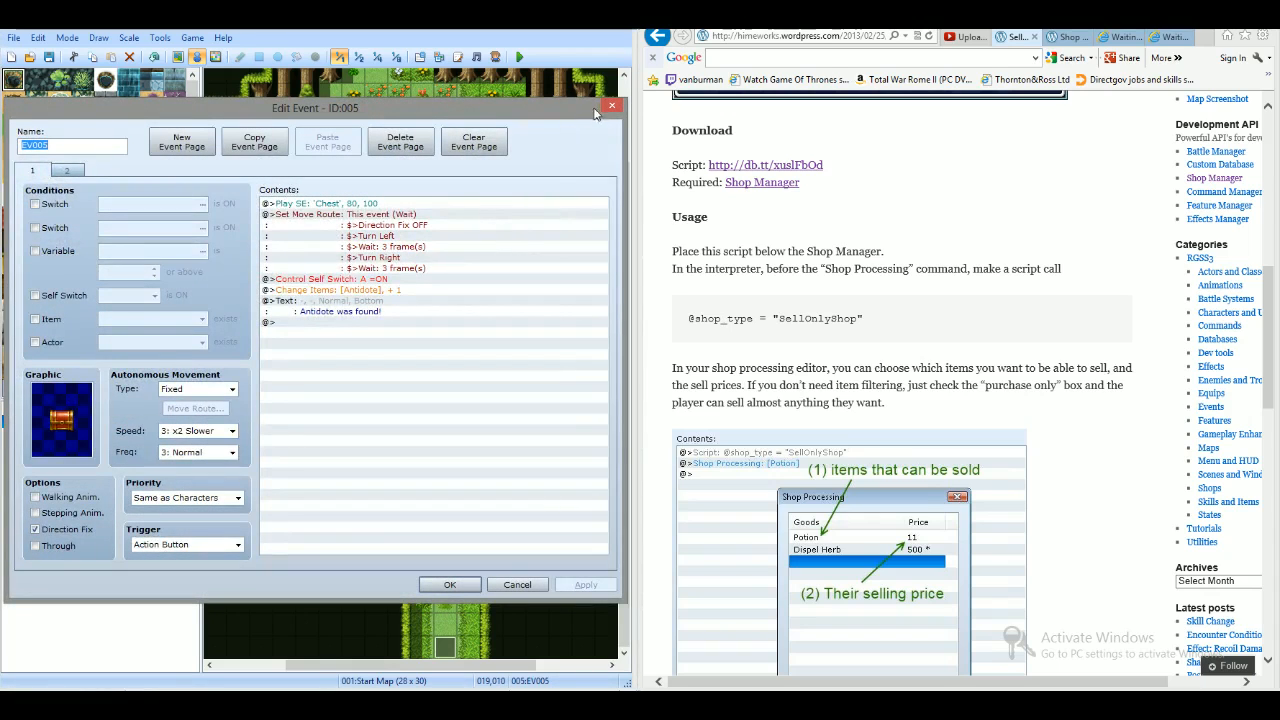
pyautogui.click(612, 108)
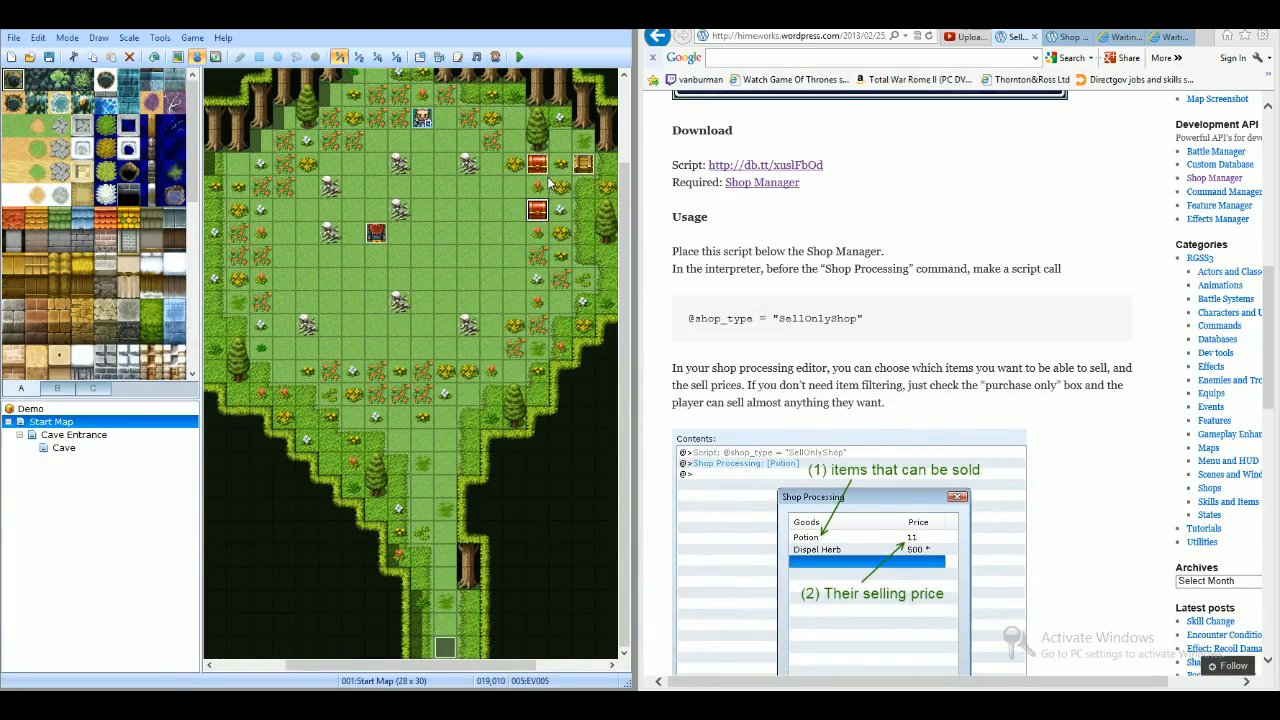
pyautogui.moveTo(548, 182)
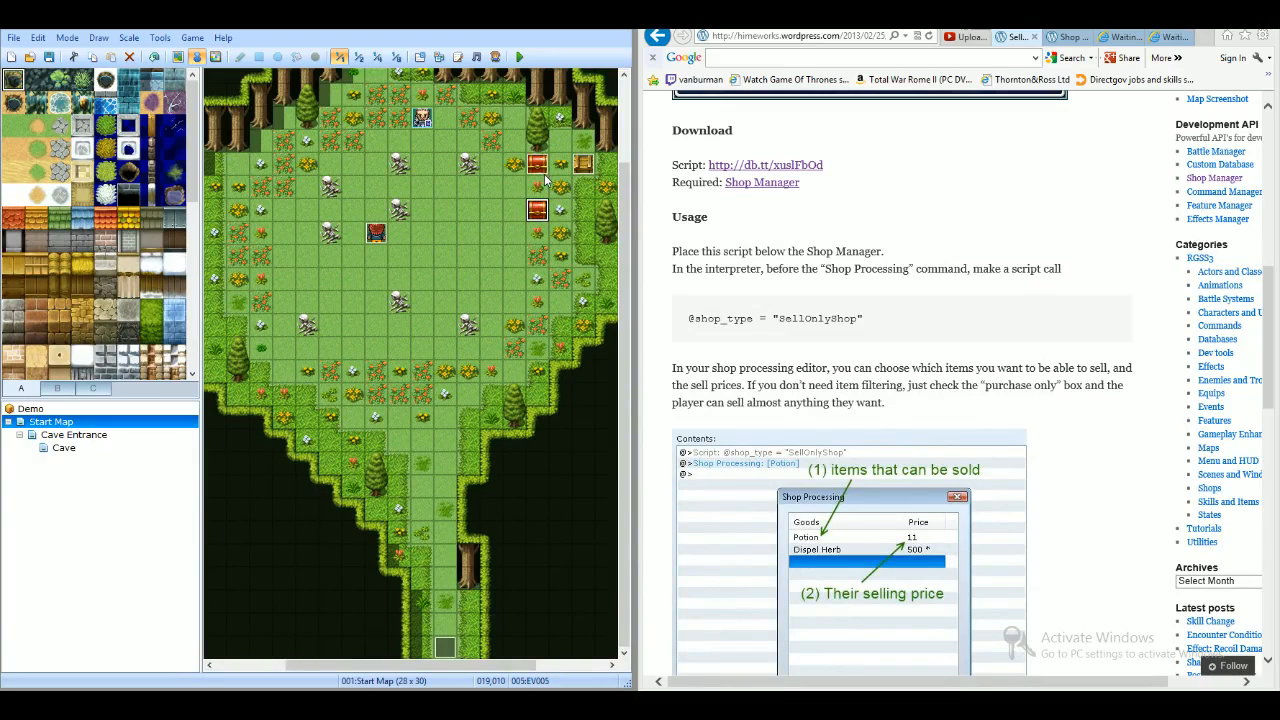
pyautogui.moveTo(378, 292)
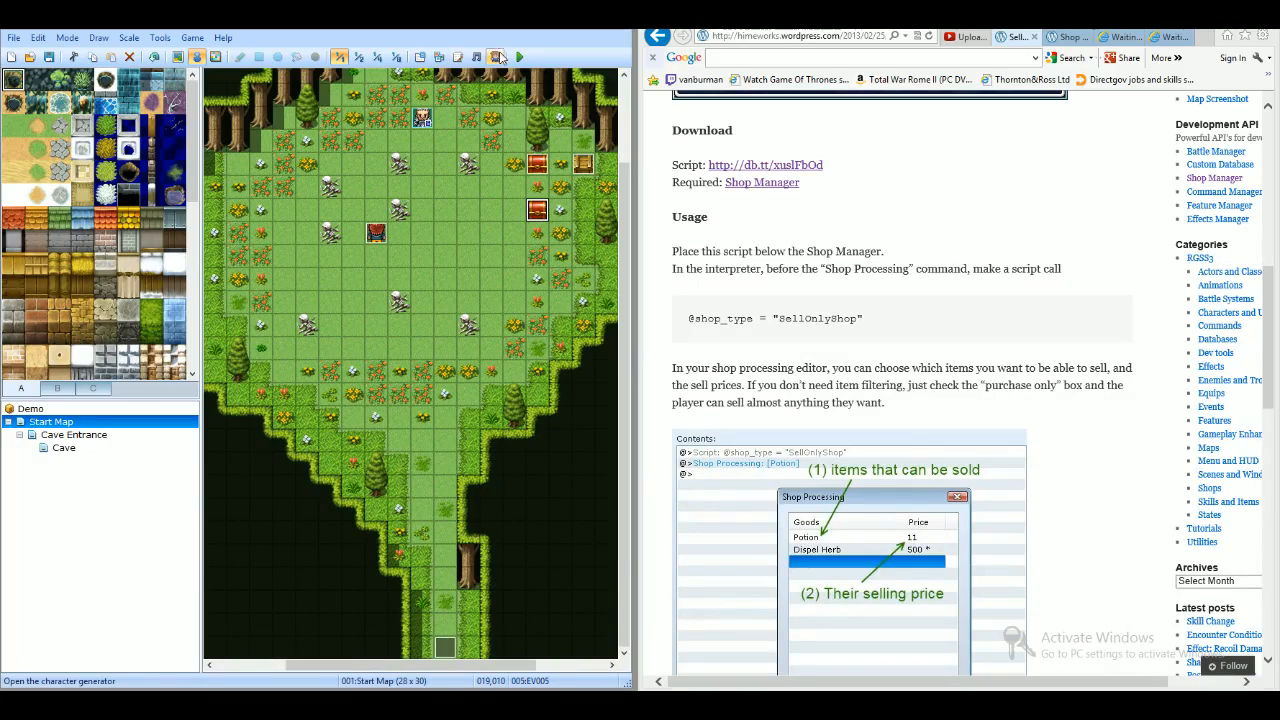
# Step: Save changes to the Demo project and launch a playtest
pyautogui.click(500, 56)
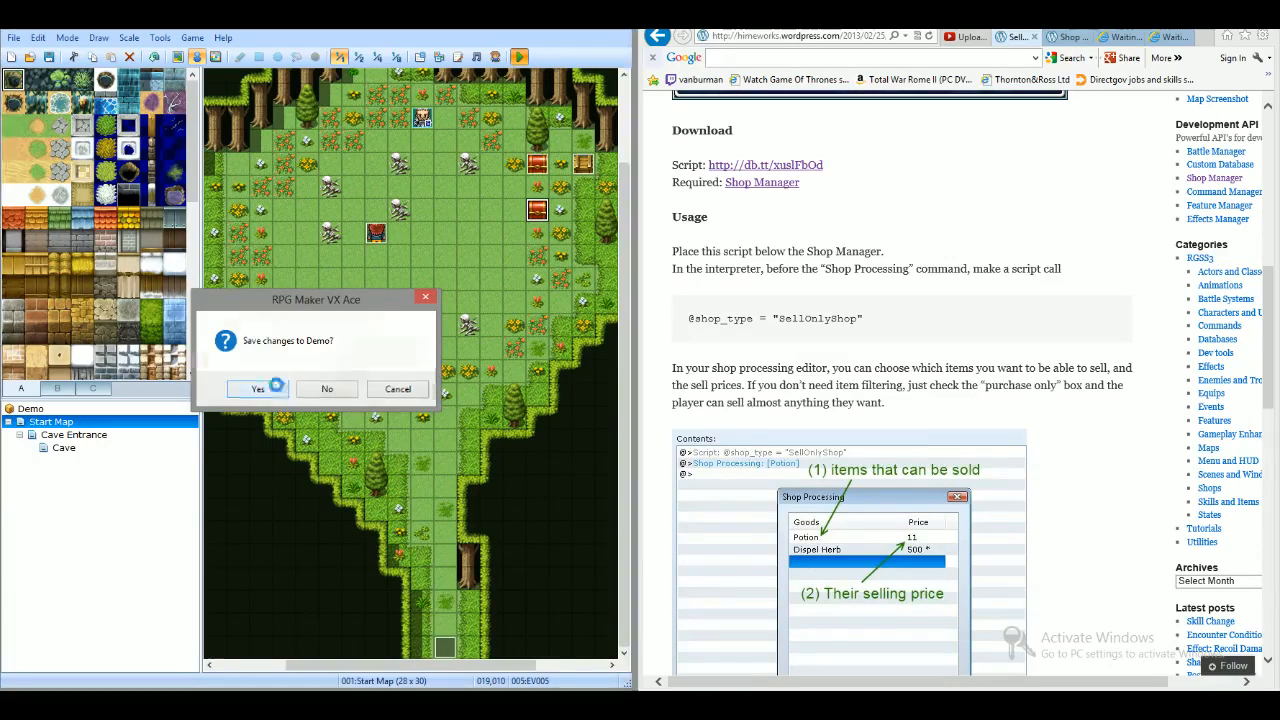
pyautogui.click(256, 388)
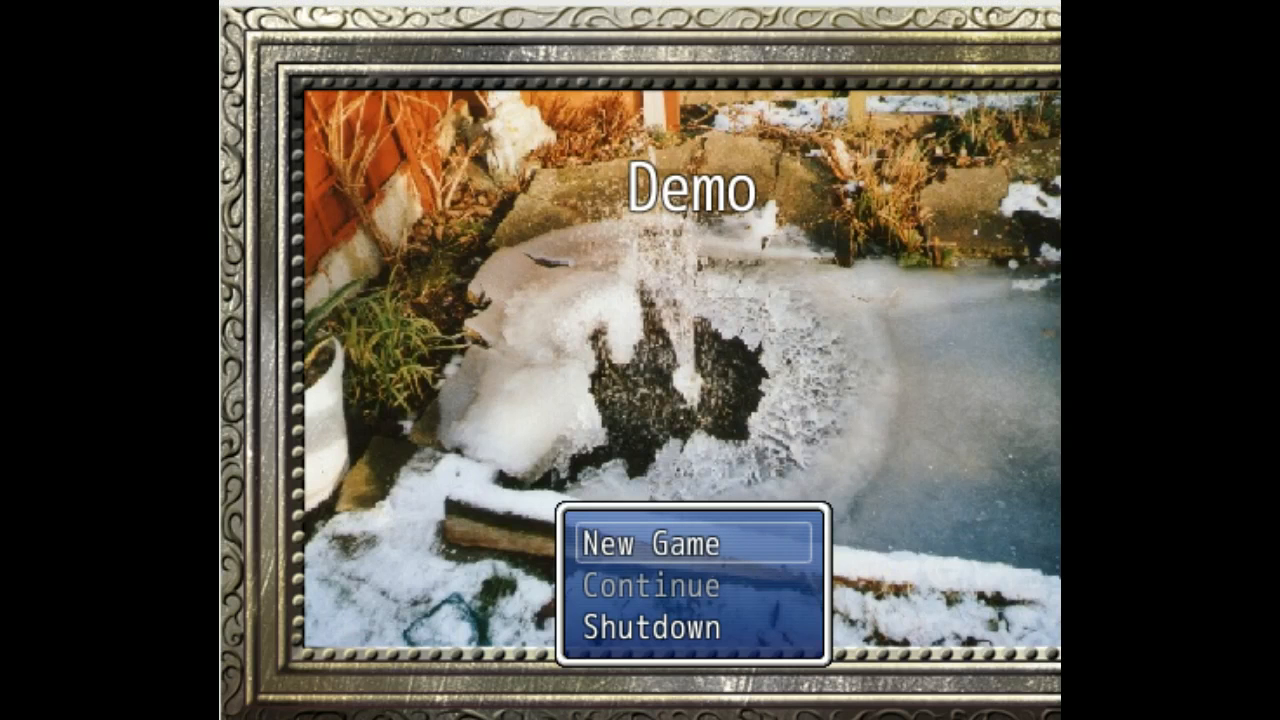
pyautogui.moveTo(970, 440)
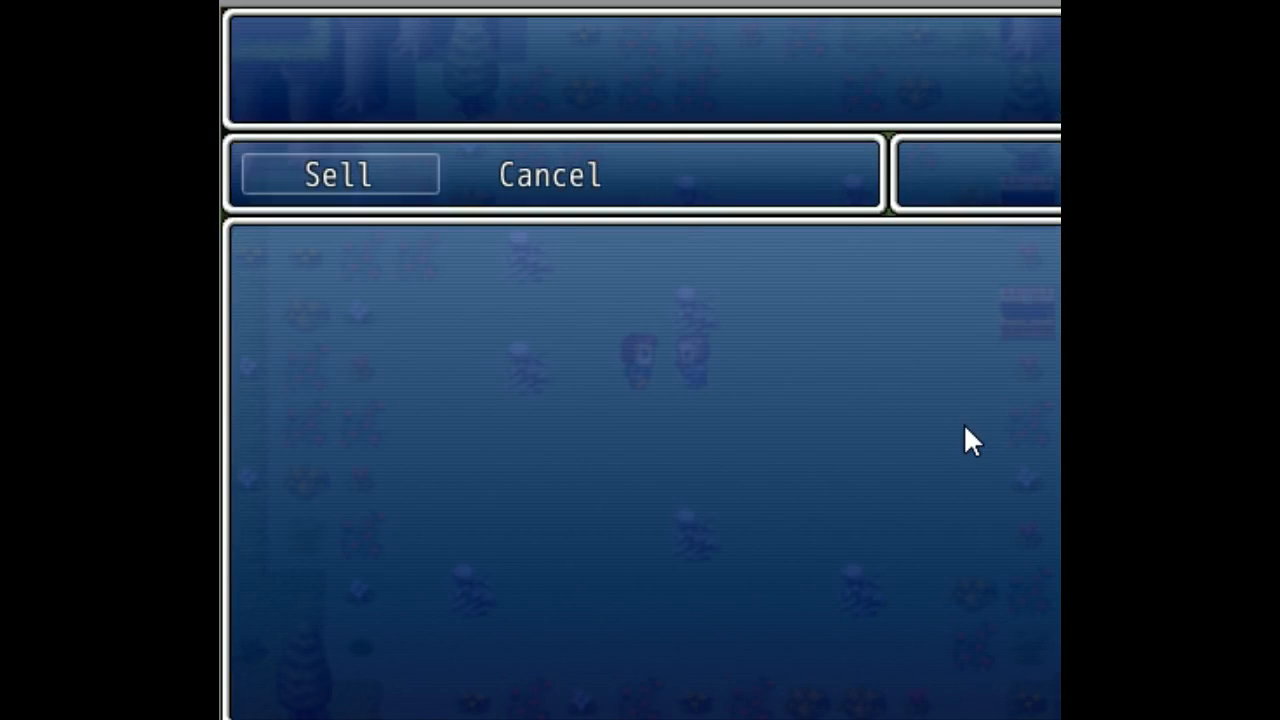
# Step: Talk to the shopkeeper, confirm only Sell is offered, leave the shop and end the test run
pyautogui.click(338, 174)
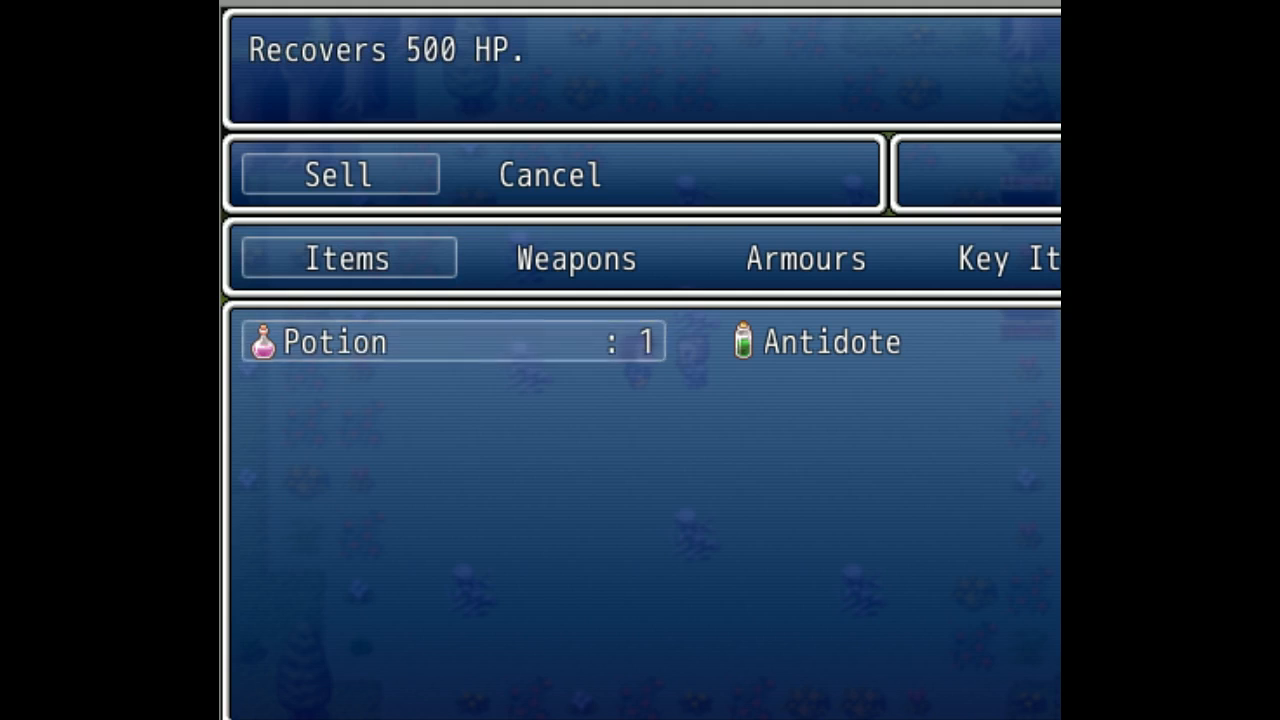
pyautogui.click(350, 340)
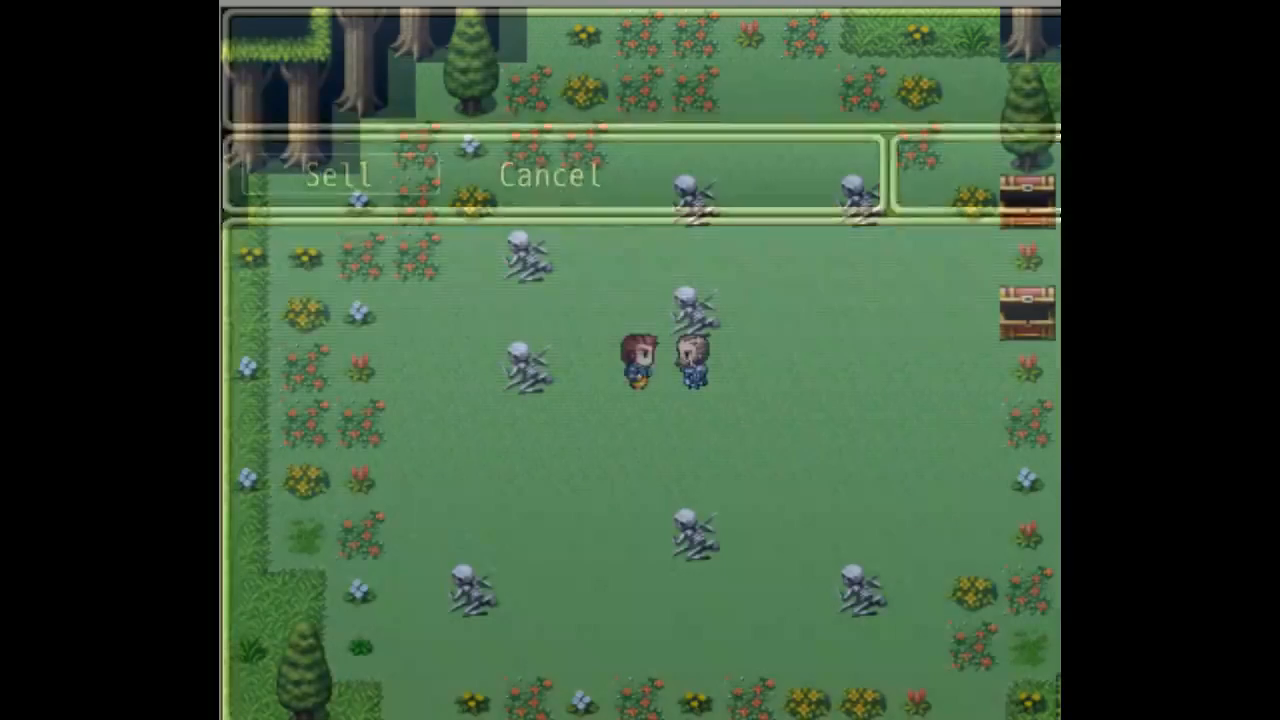
pyautogui.click(548, 176)
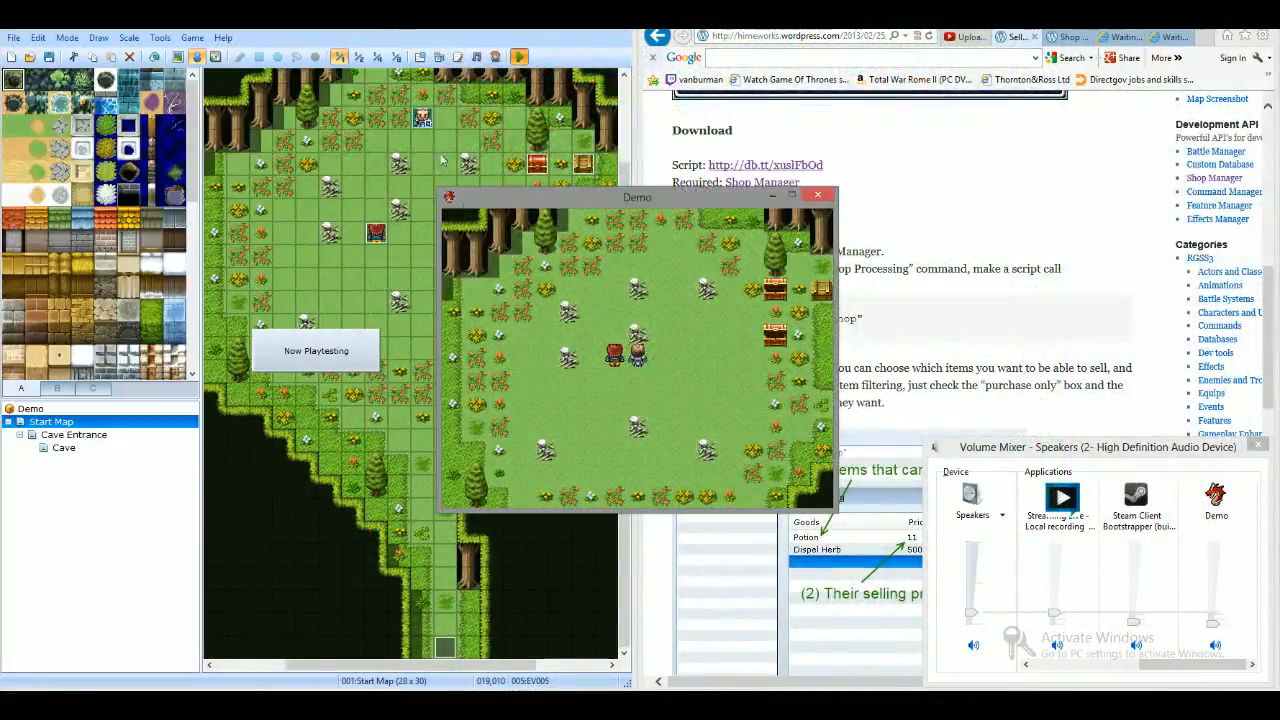
pyautogui.click(816, 194)
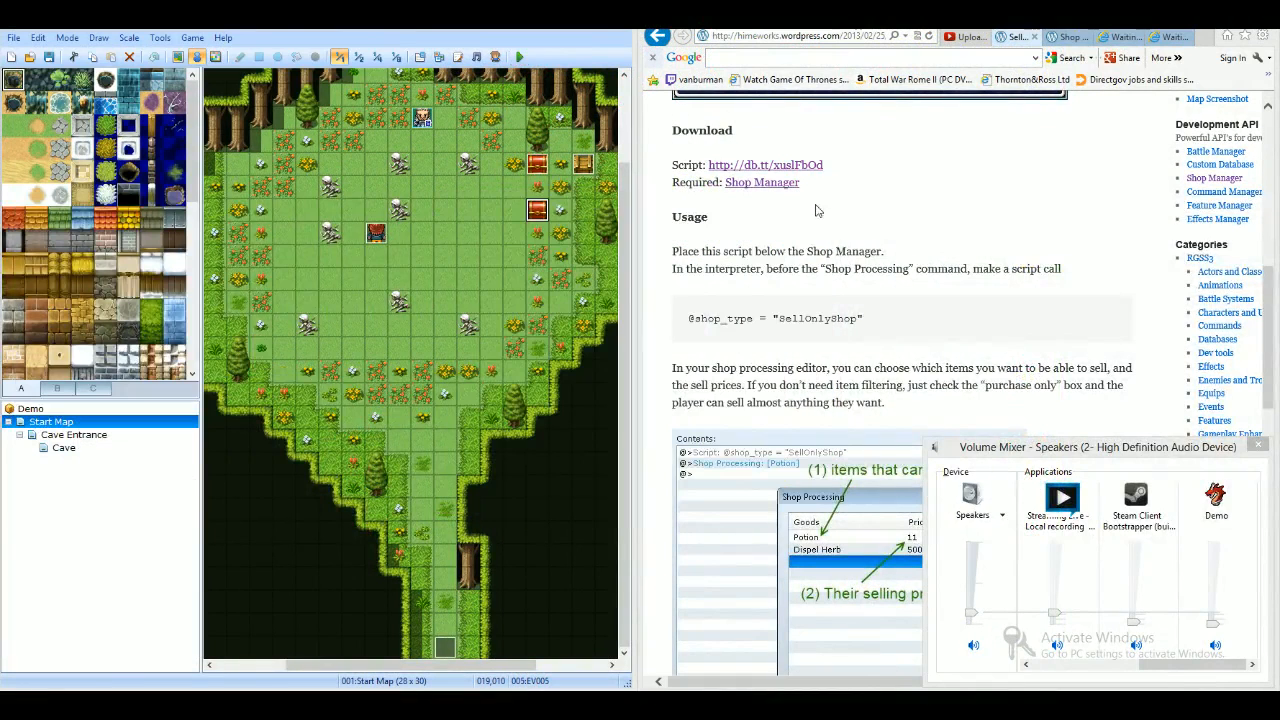